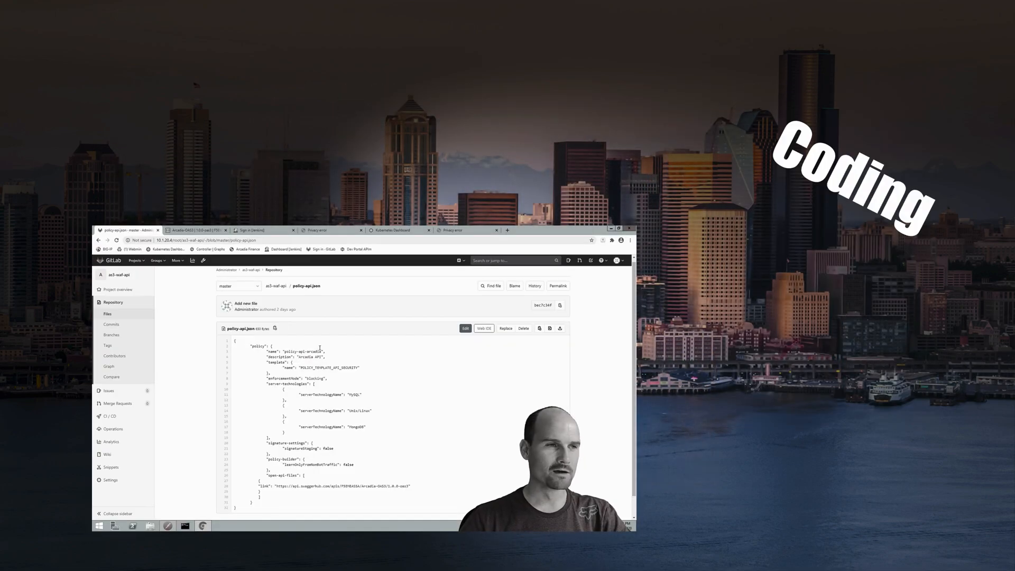
Begin adding an application to Device ID+, reaching the JS injection method choice.
click(744, 25)
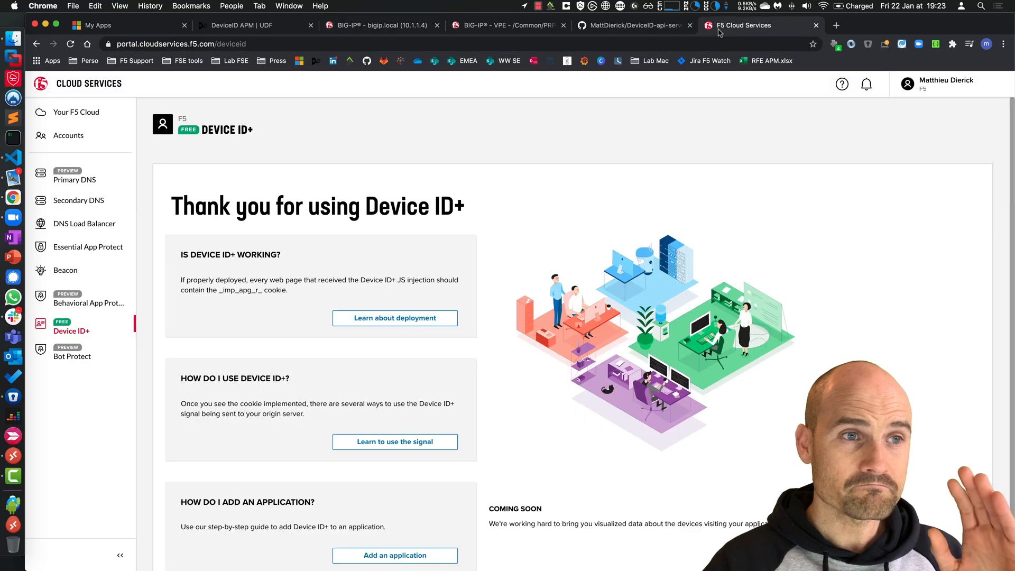
mouse_move(712, 153)
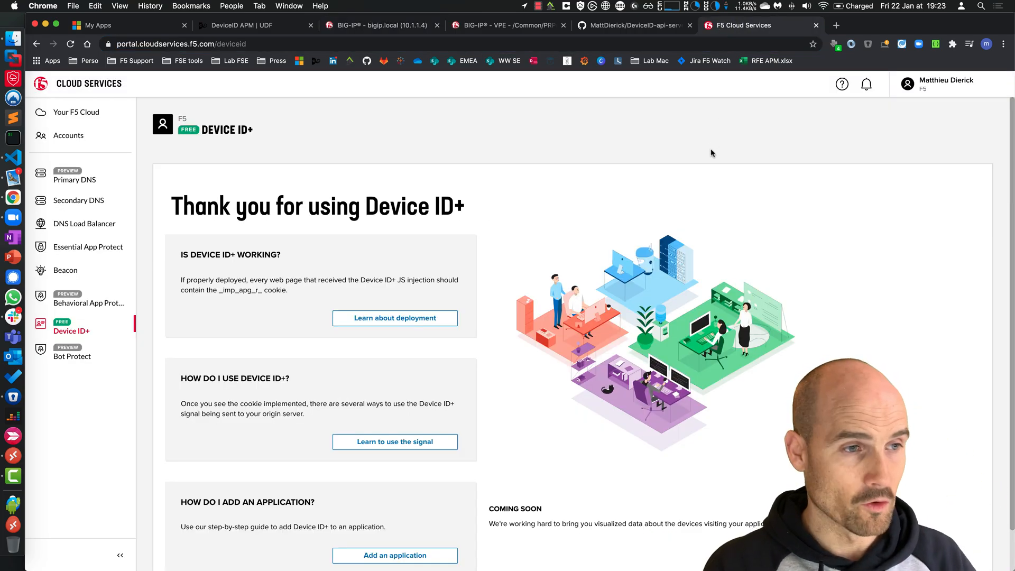
mouse_move(708, 161)
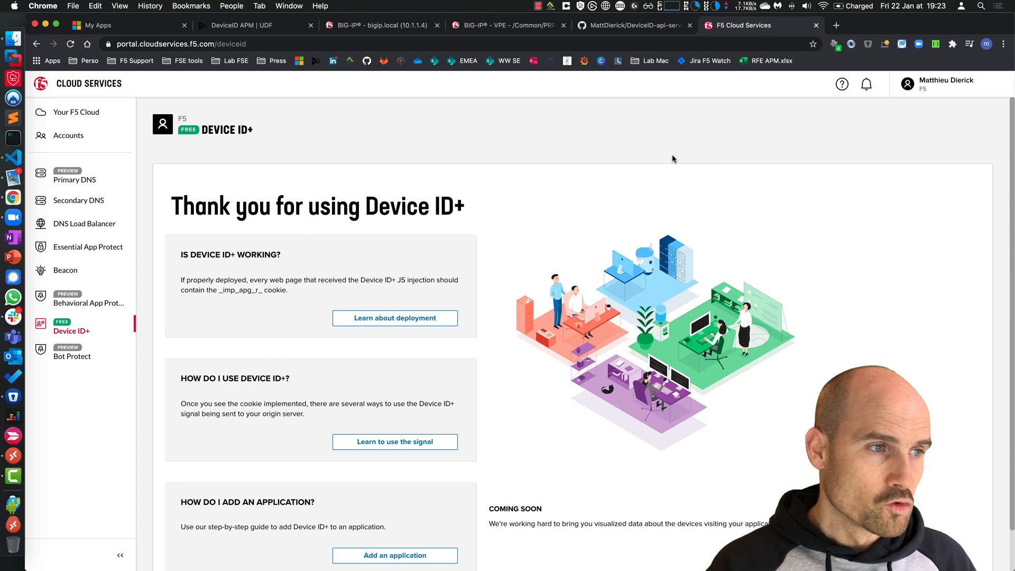
mouse_move(578, 220)
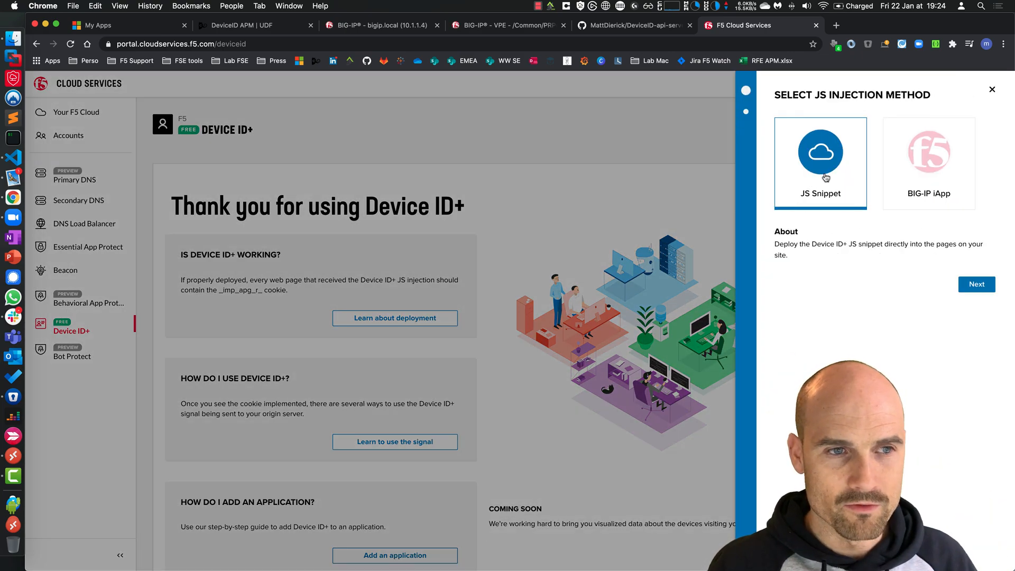
Continue to the JS Snippet instructions, then close the setup panel back to the overview.
click(977, 285)
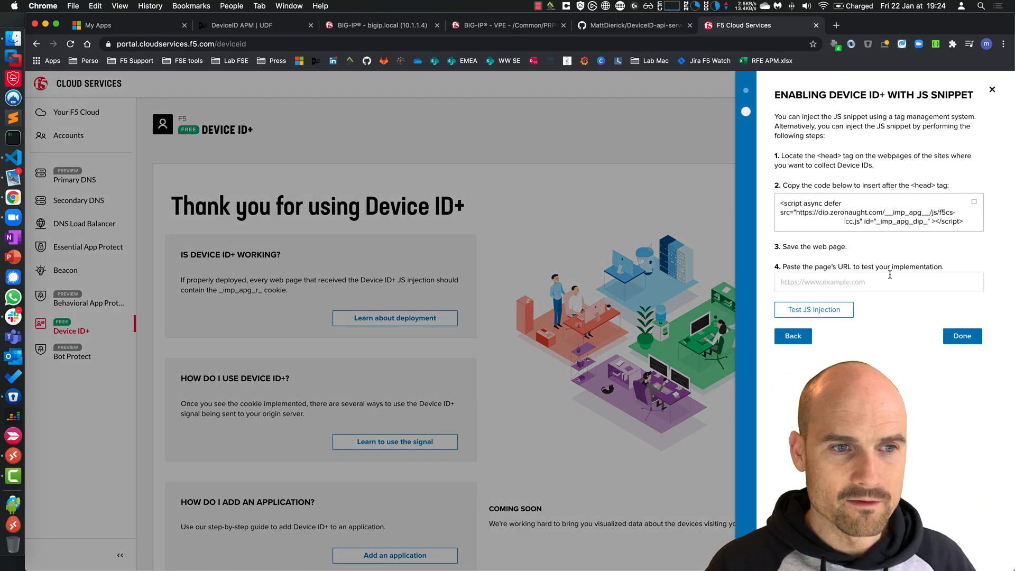
mouse_move(972, 225)
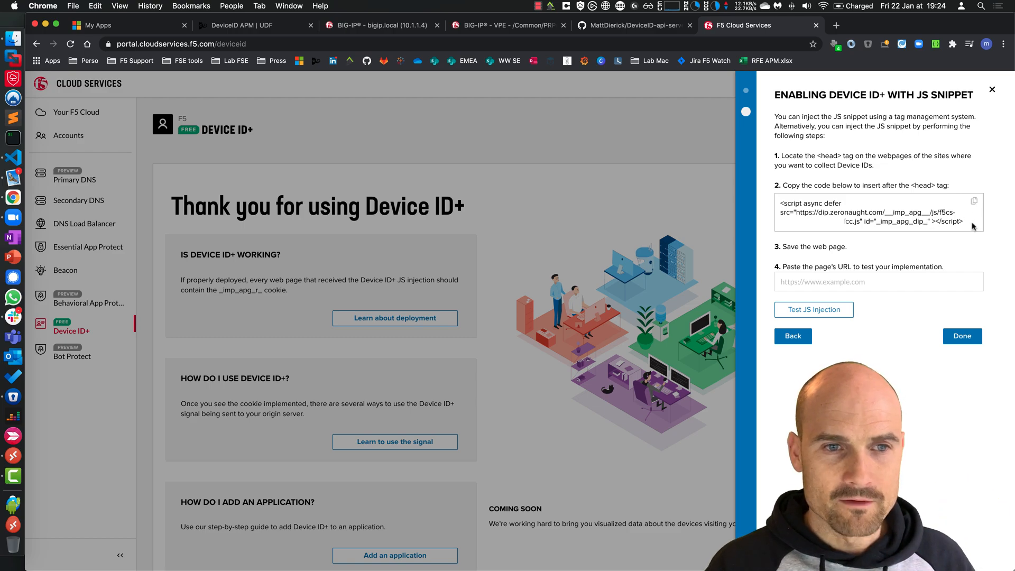
mouse_move(929, 302)
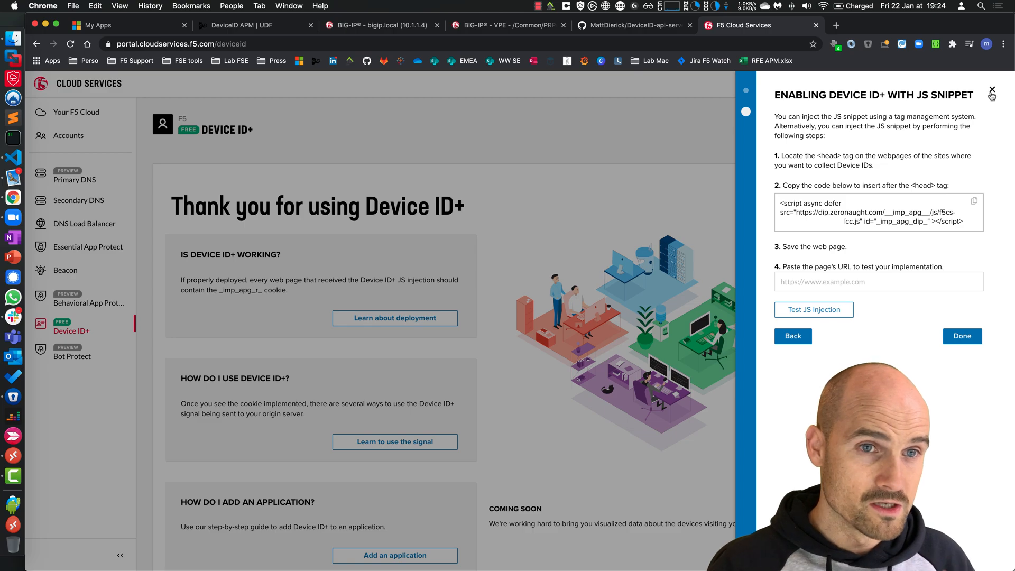
click(991, 89)
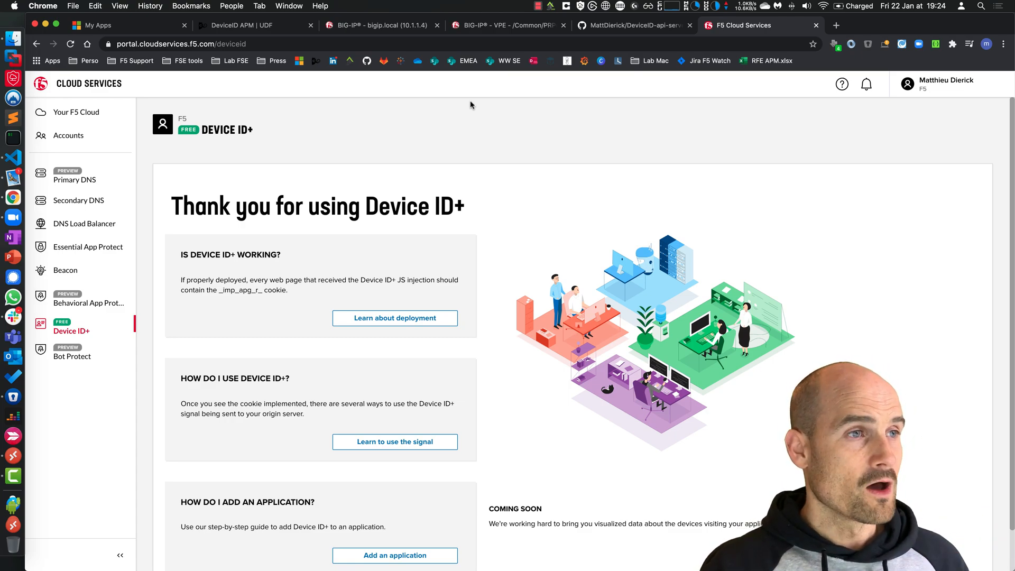
Review the DeviceID subroutine in the VPE, then switch to the DeviceID-api-server GitHub repo.
click(508, 26)
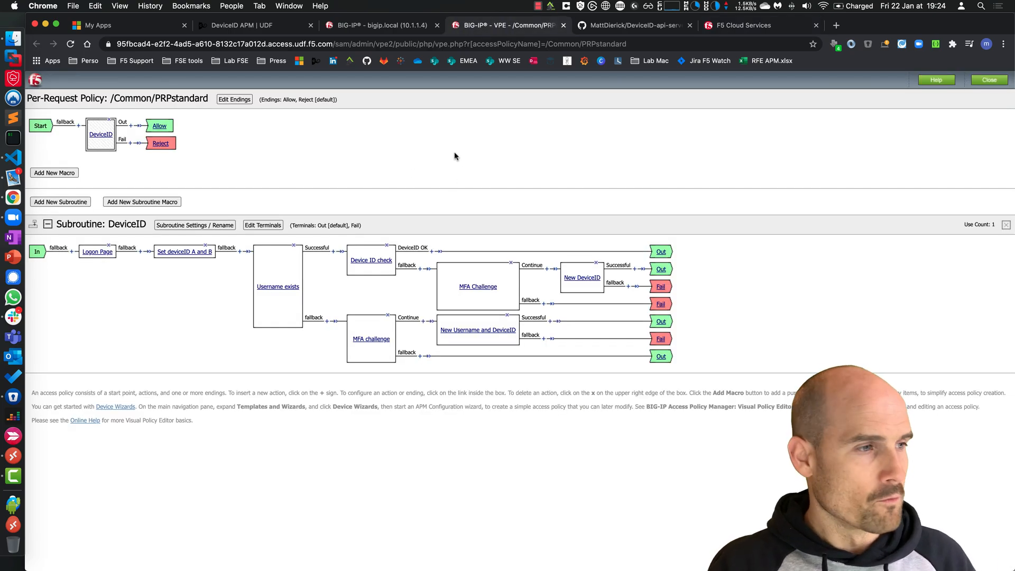
mouse_move(97, 252)
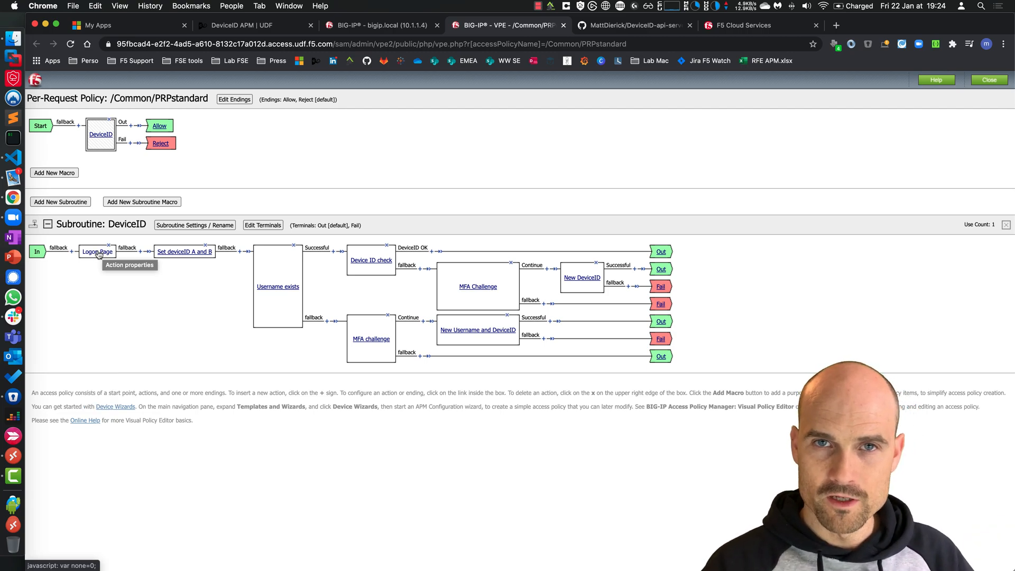
mouse_move(96, 261)
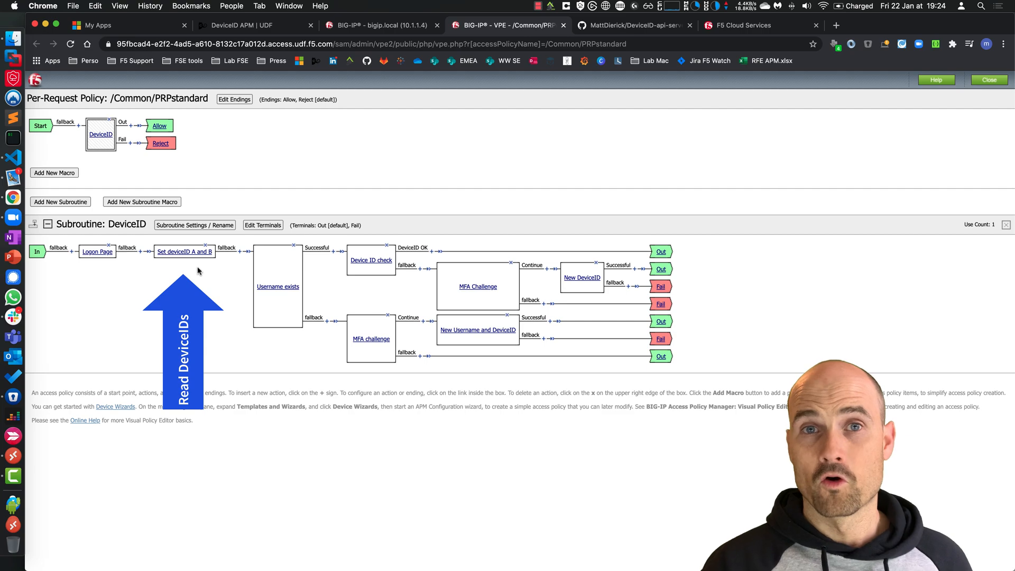
click(635, 25)
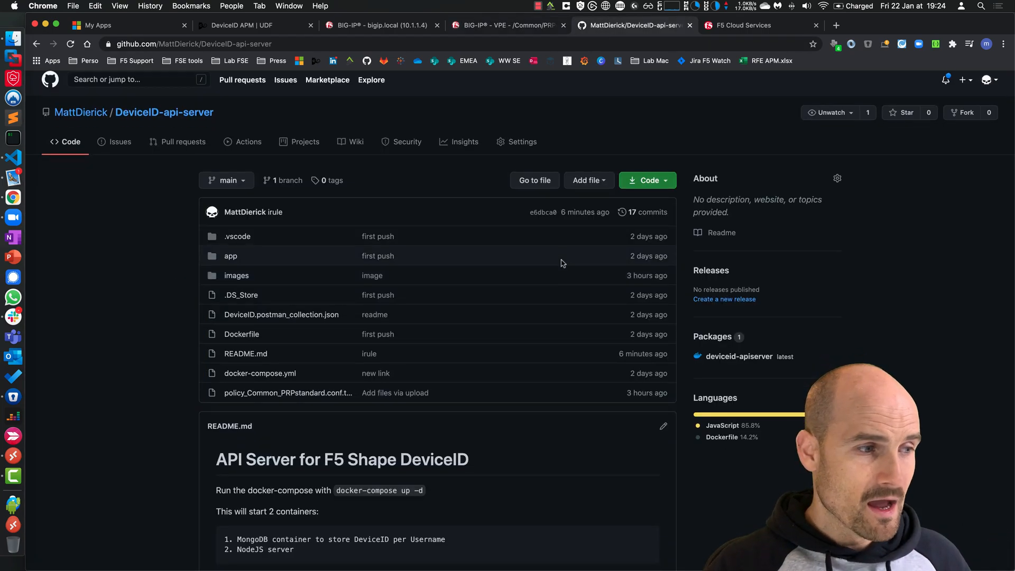
scroll(down, 3)
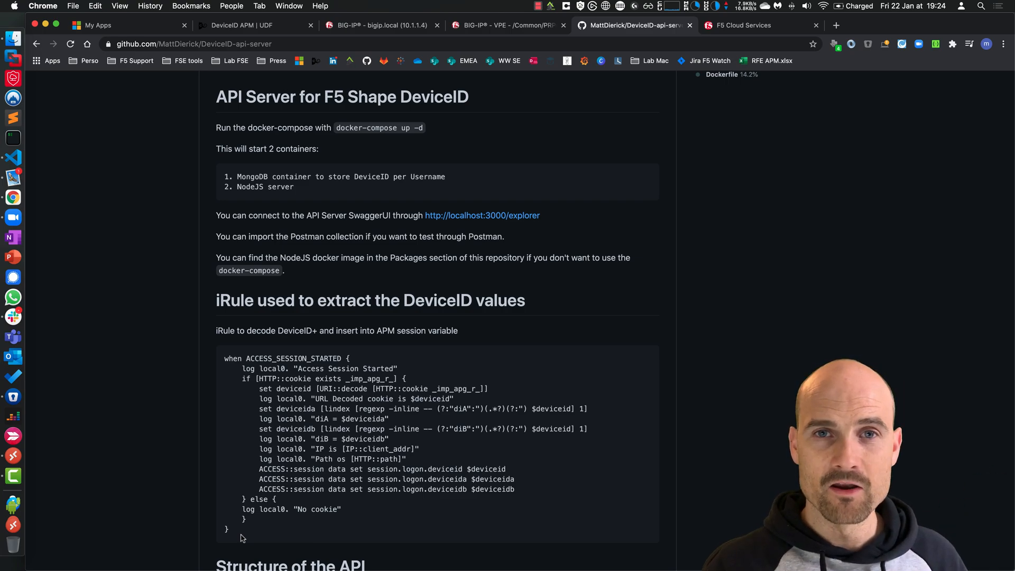
mouse_move(652, 153)
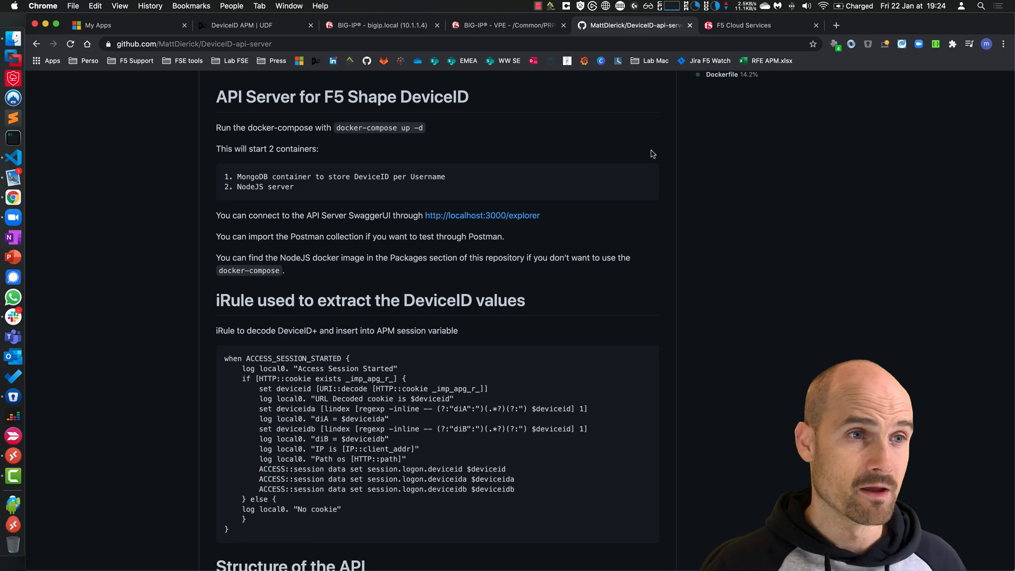
Switch back to the PRPstandard per-request policy editor showing the DeviceID subroutine.
click(508, 26)
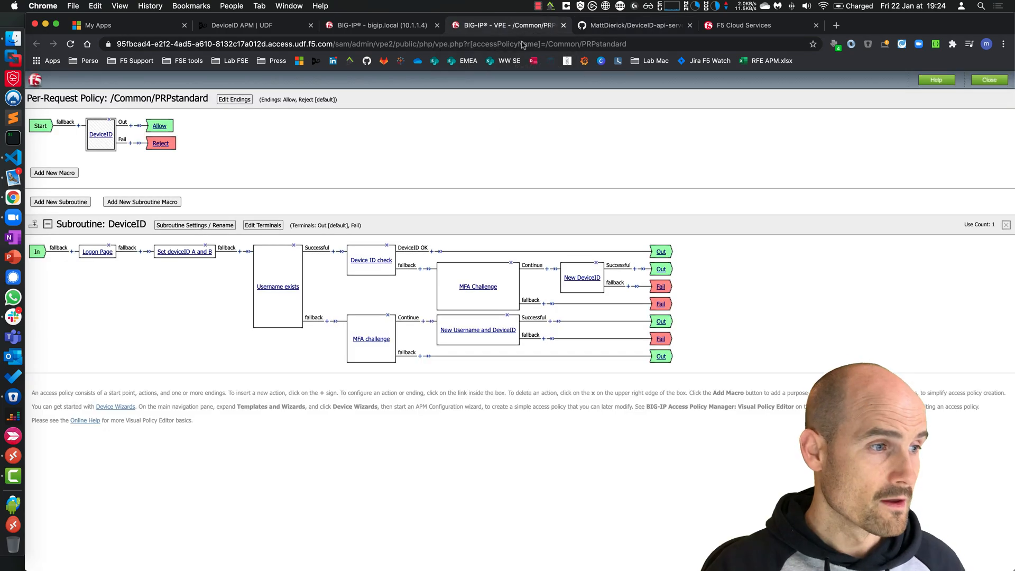
mouse_move(231, 298)
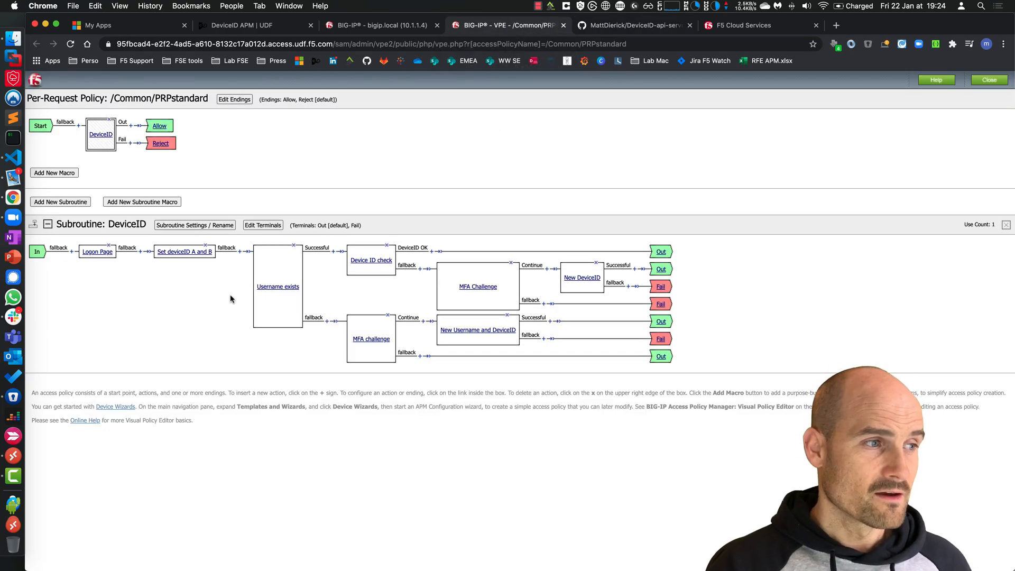
mouse_move(244, 326)
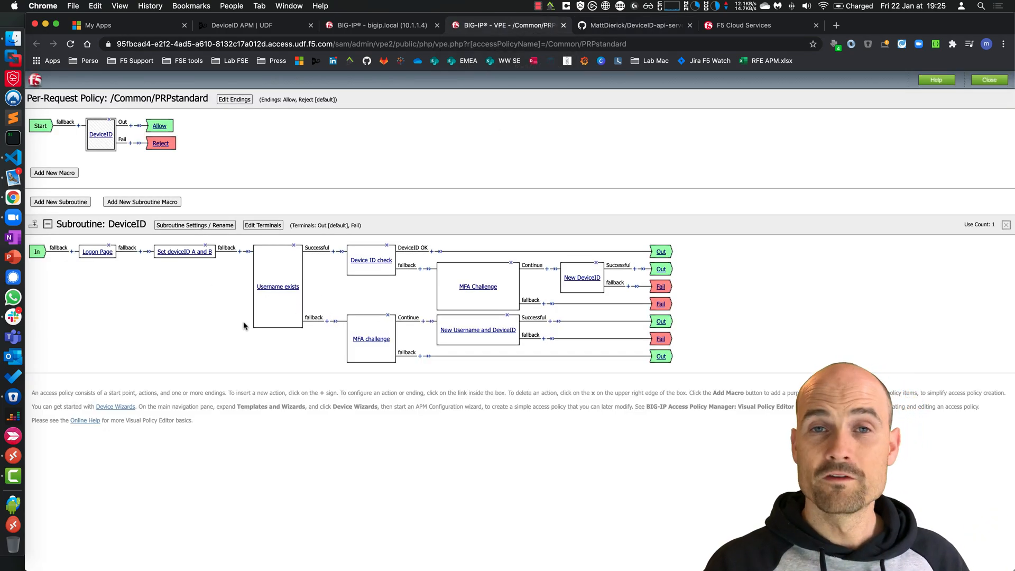
mouse_move(280, 312)
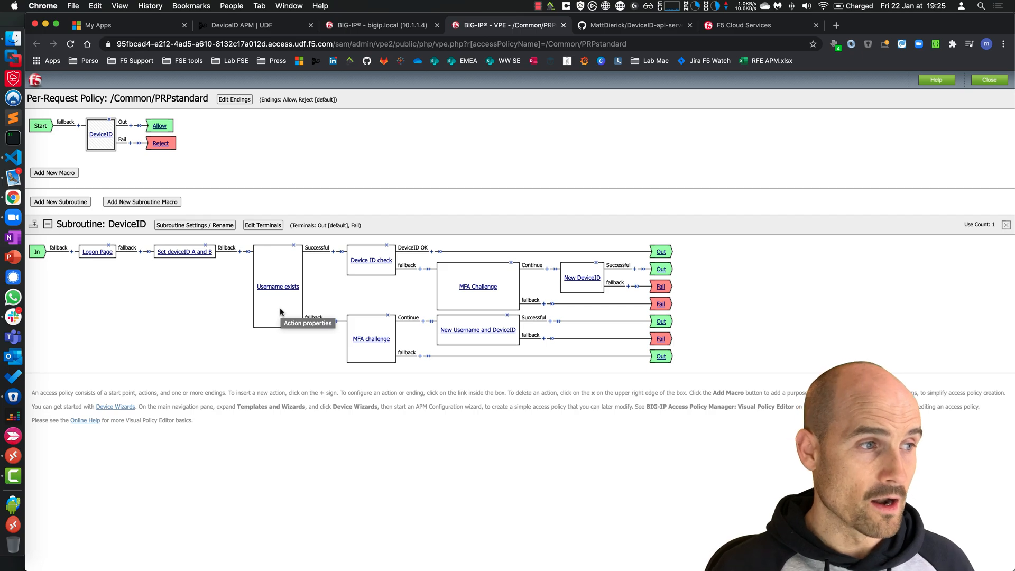
mouse_move(381, 271)
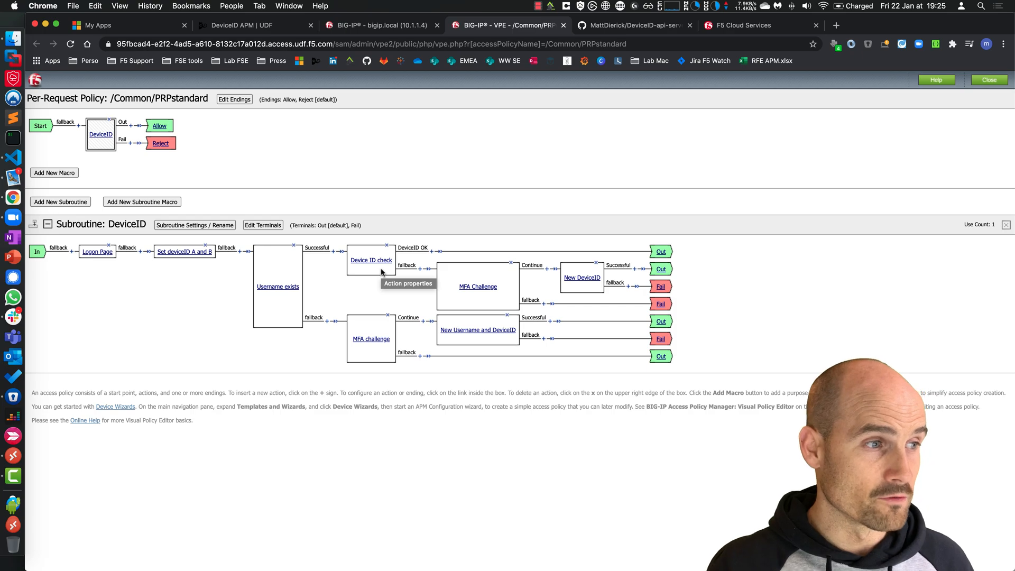
mouse_move(345, 269)
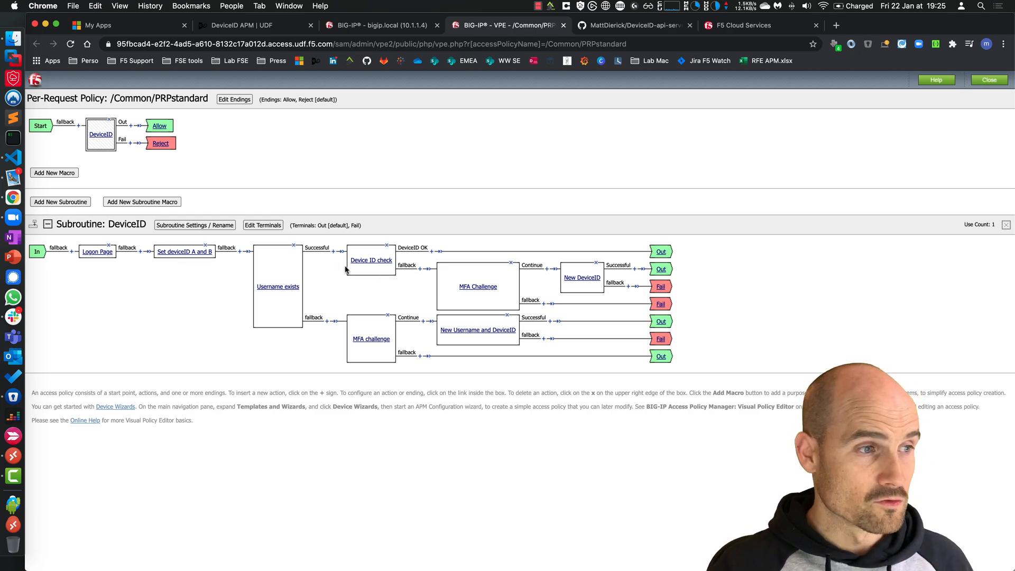
click(371, 260)
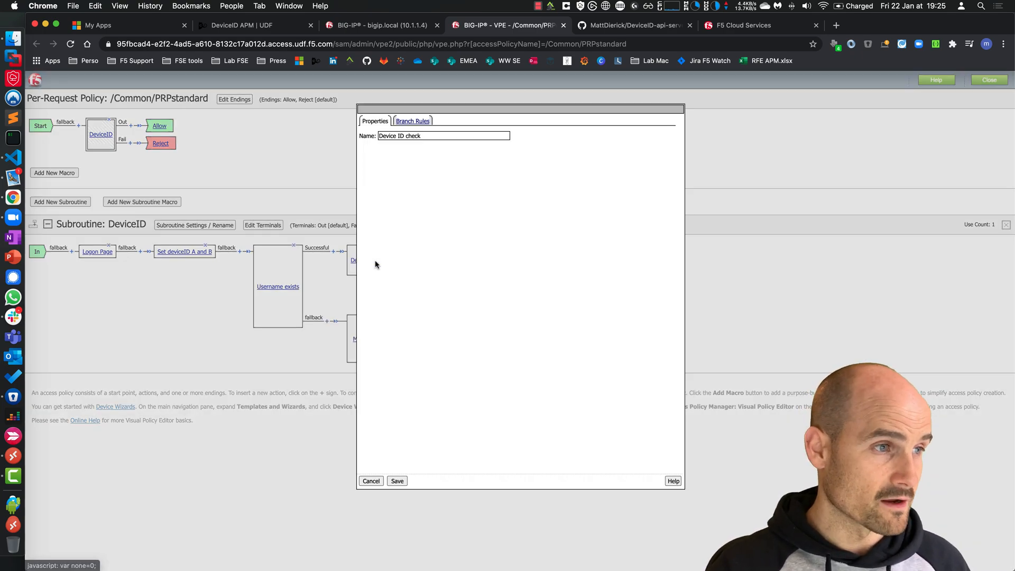
click(412, 121)
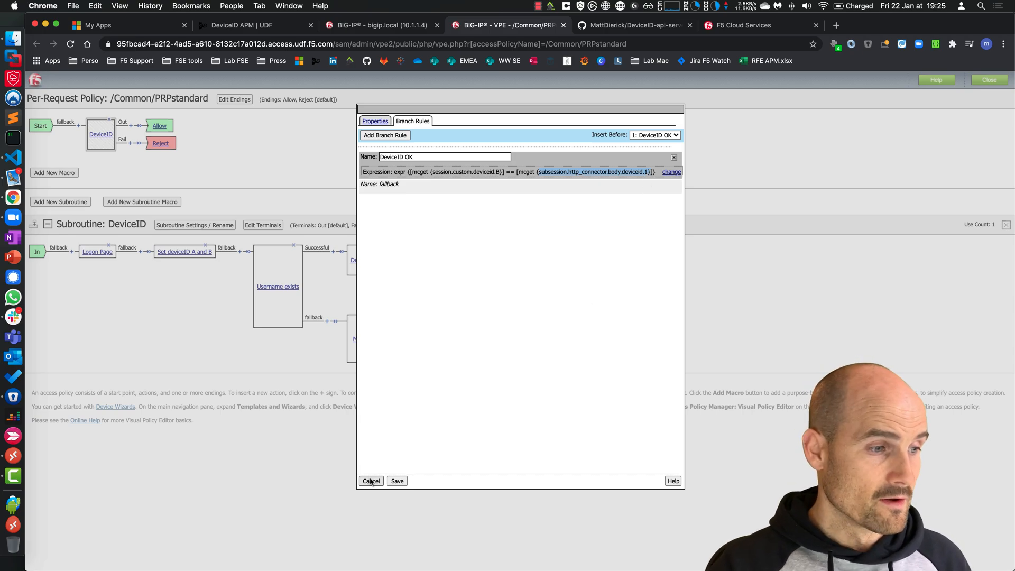
click(371, 481)
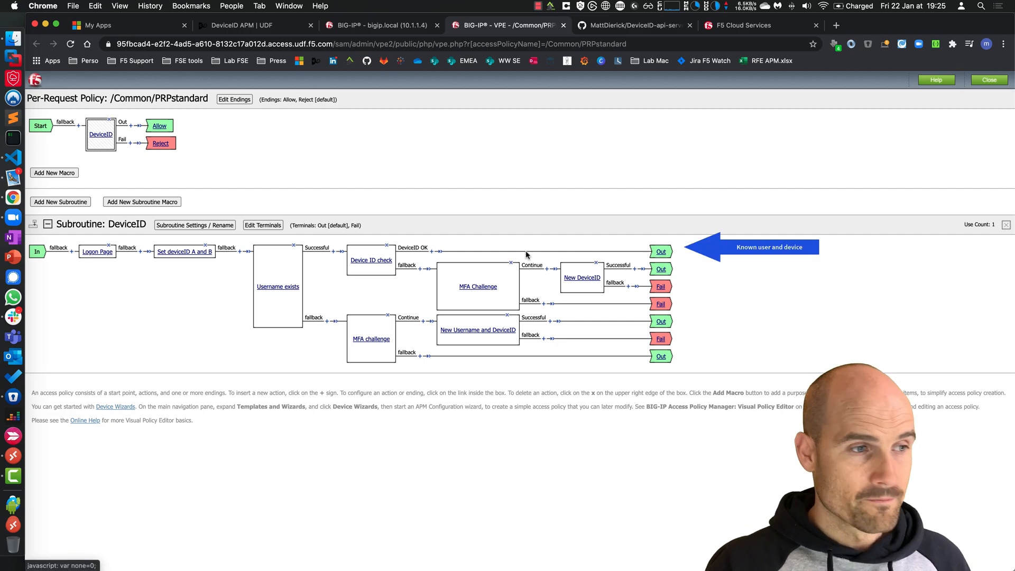
mouse_move(414, 296)
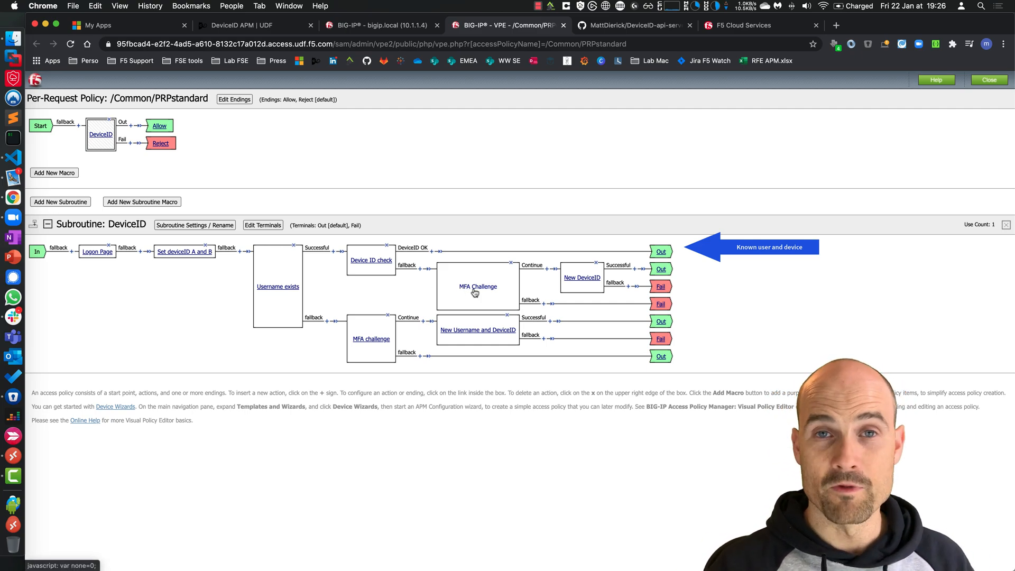
mouse_move(582, 277)
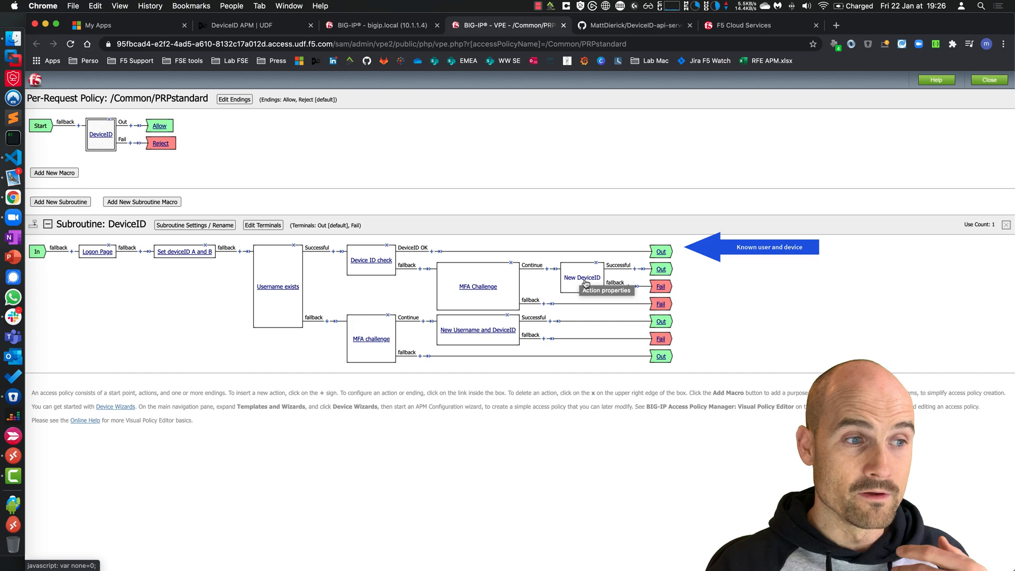
mouse_move(511, 277)
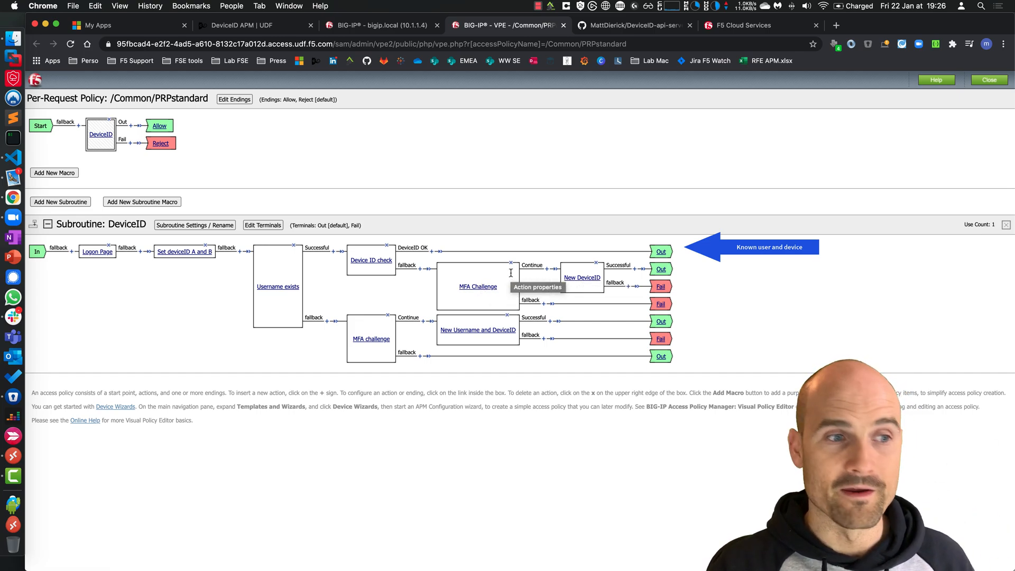
mouse_move(582, 277)
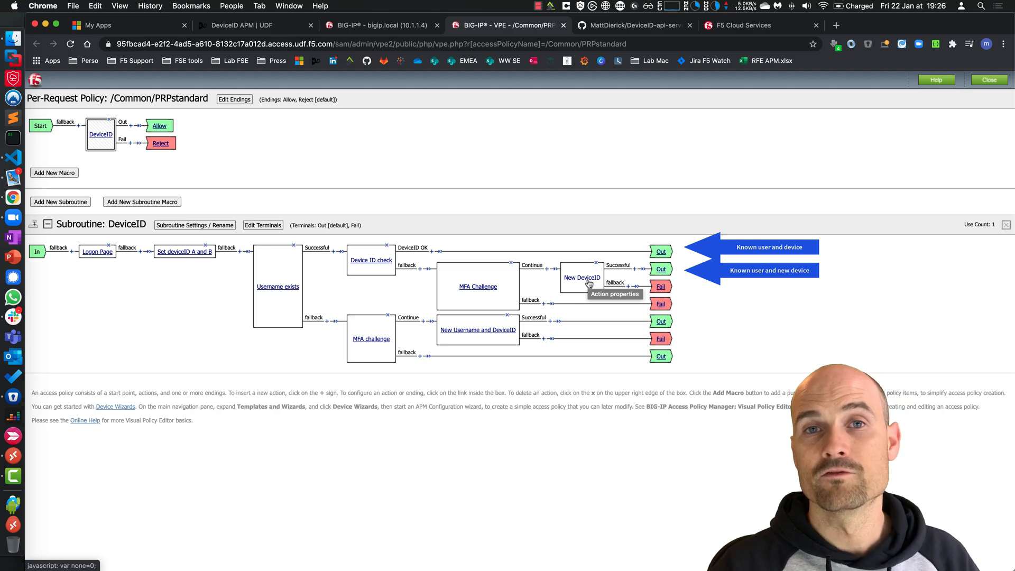
mouse_move(286, 294)
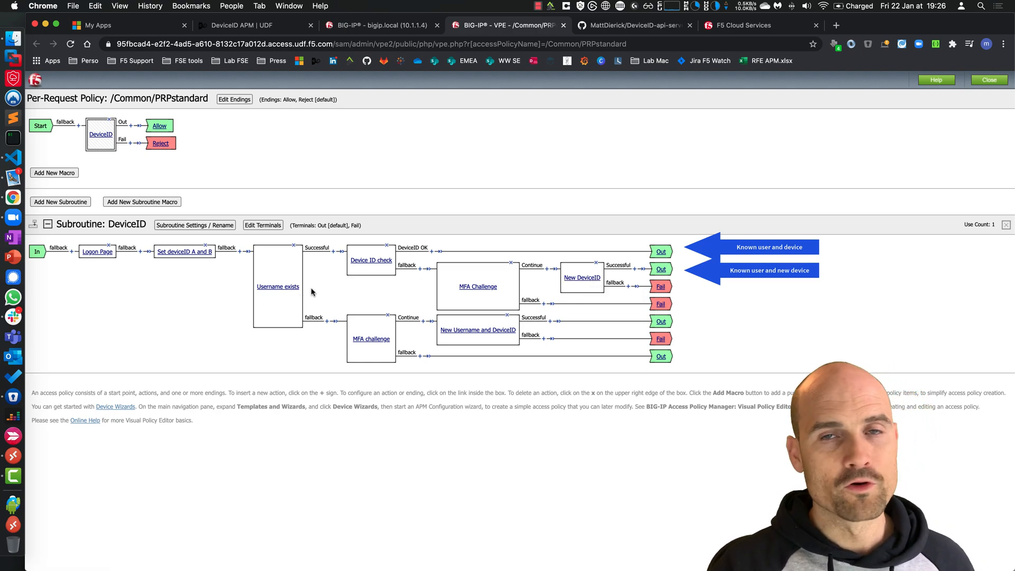
mouse_move(293, 315)
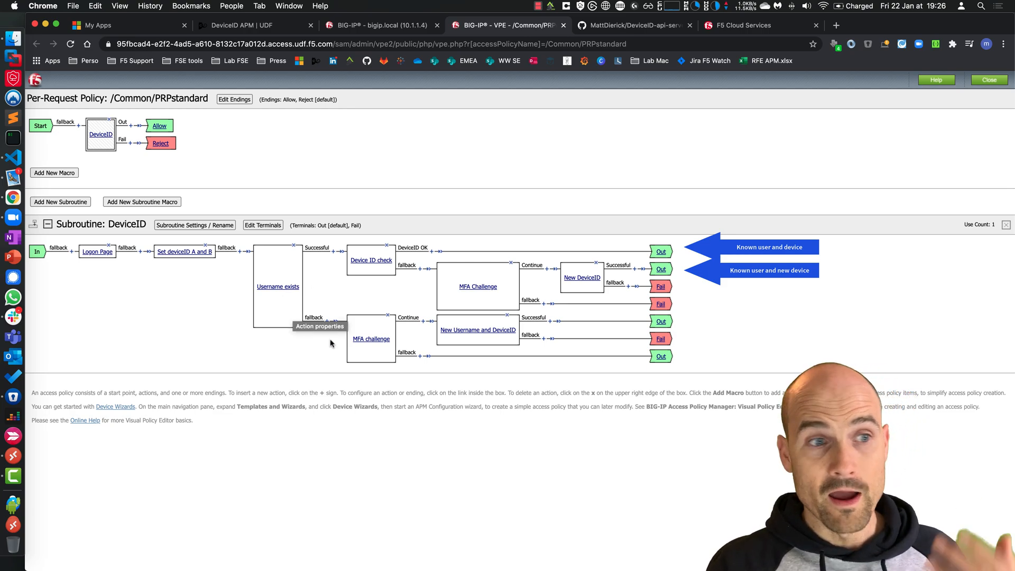
mouse_move(382, 359)
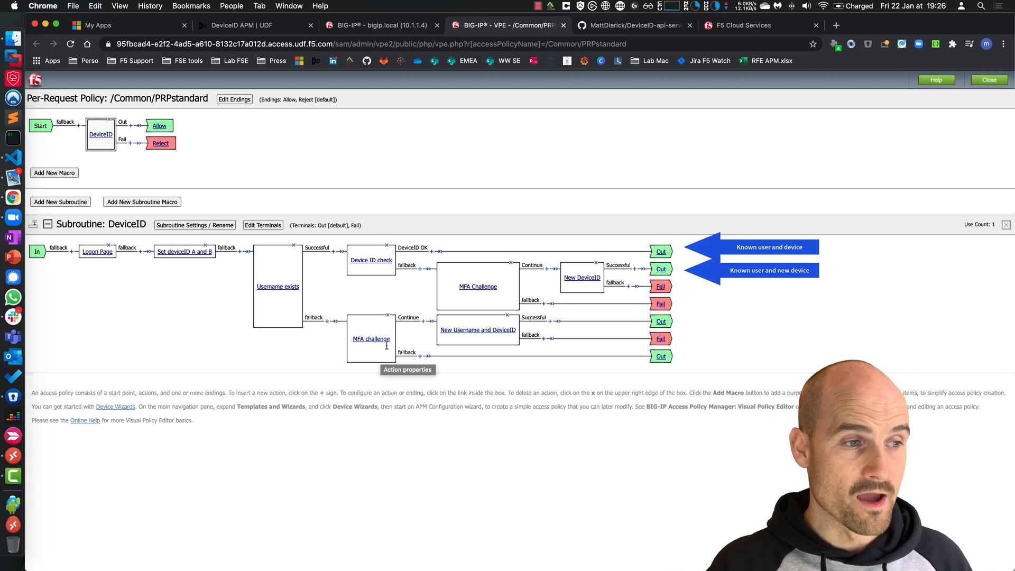
mouse_move(464, 338)
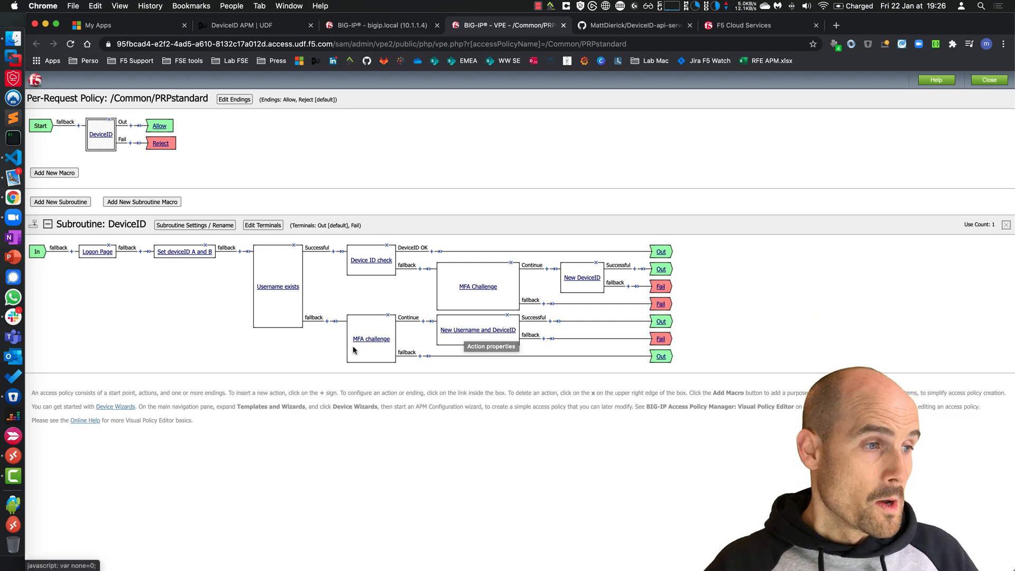
mouse_move(470, 291)
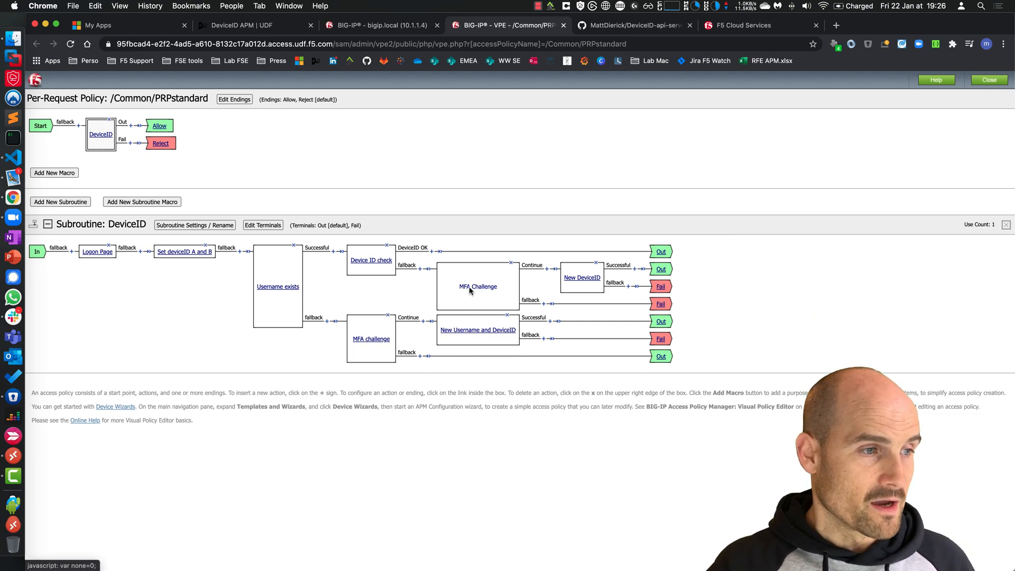
mouse_move(379, 39)
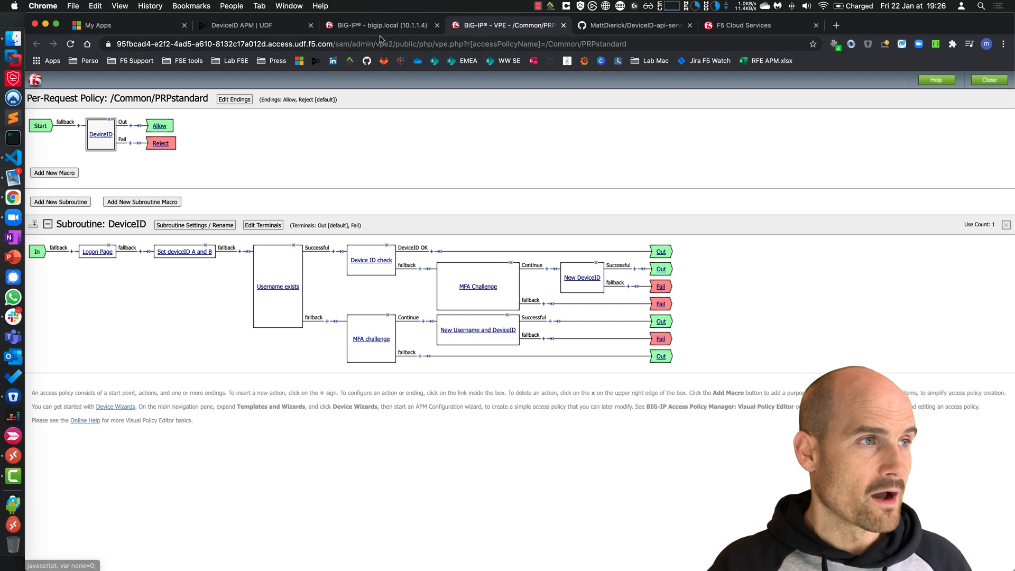
View GET_LB_username's properties in HTTP Connector Requests, then return to the request list.
click(381, 25)
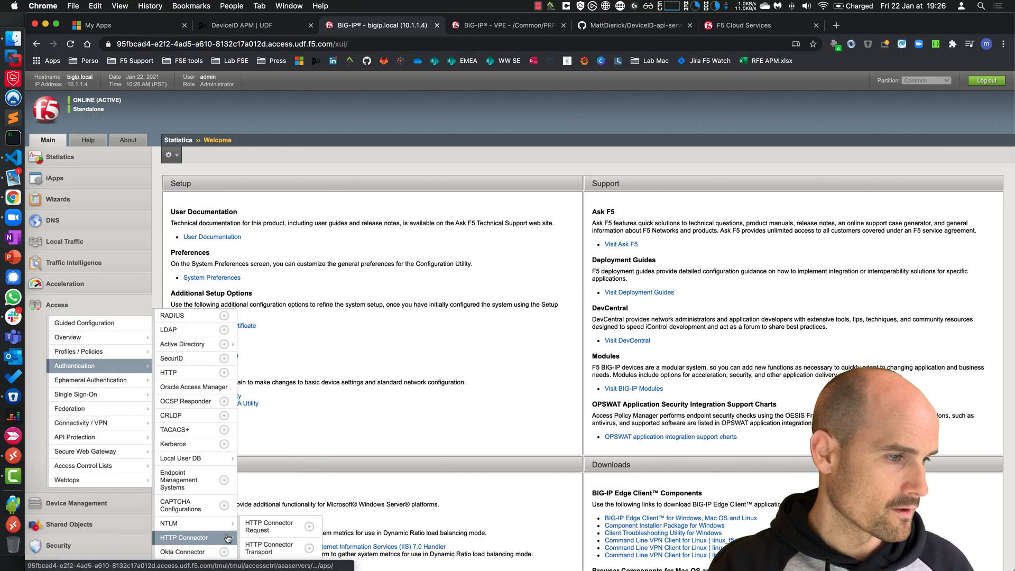
click(269, 527)
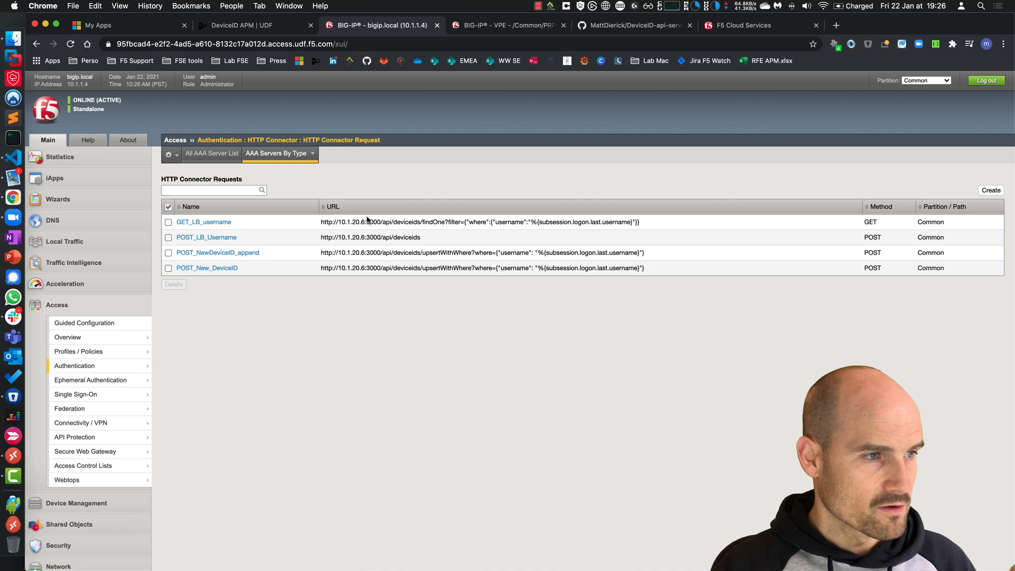
mouse_move(203, 225)
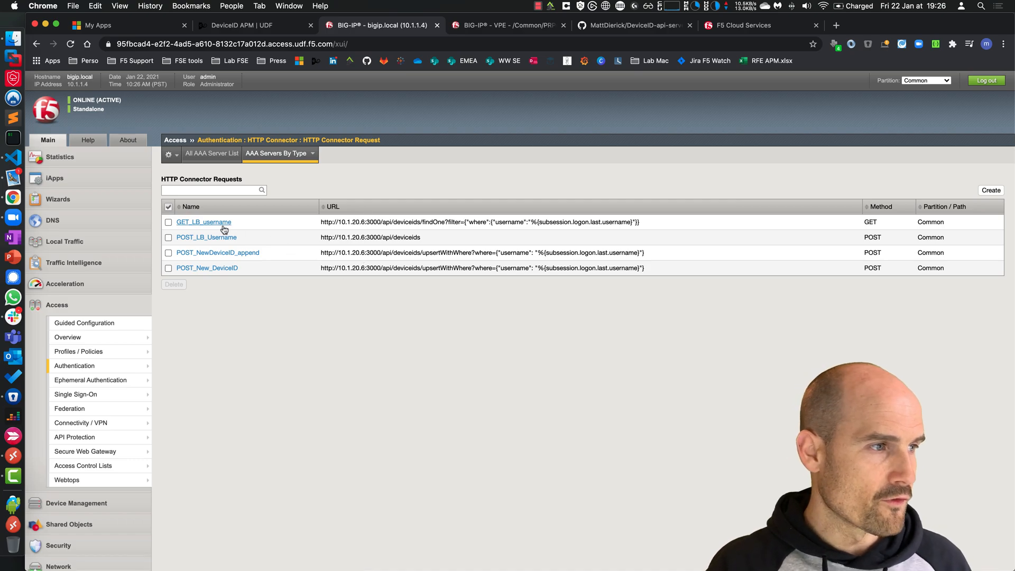
click(203, 222)
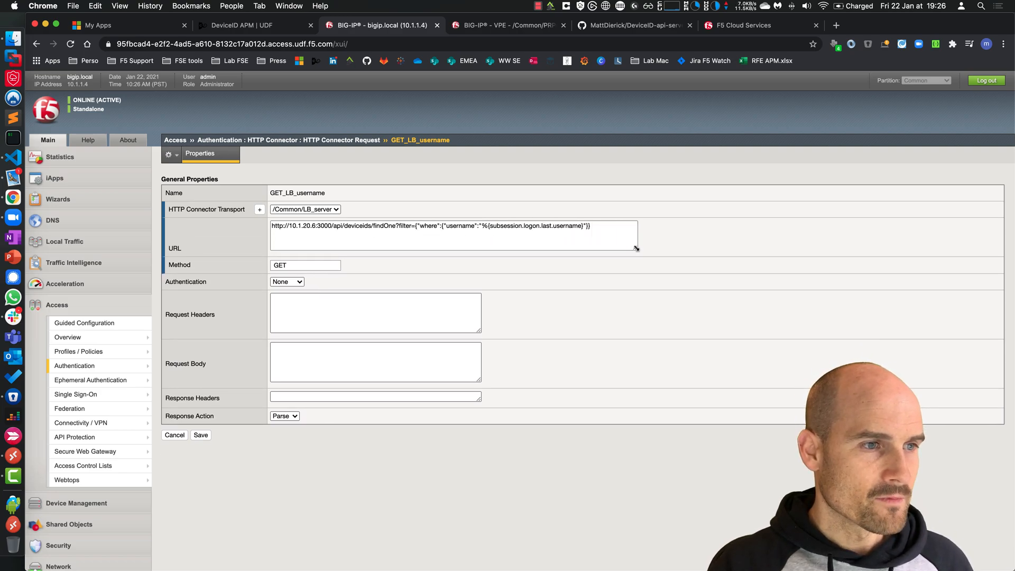
click(355, 231)
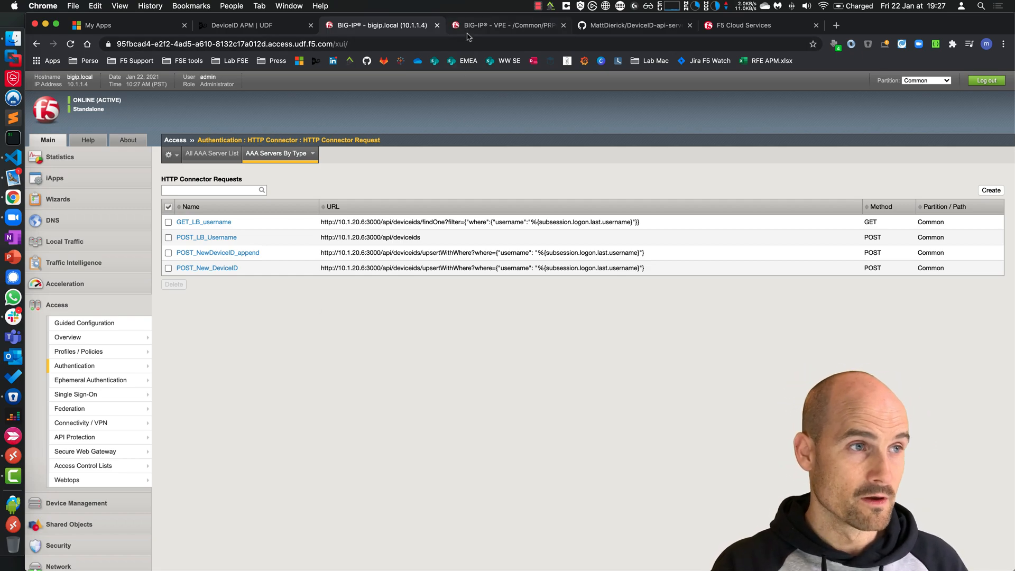
Check the VPE branch rules, then view POST_LB_Username's URL, headers and JSON body.
click(509, 25)
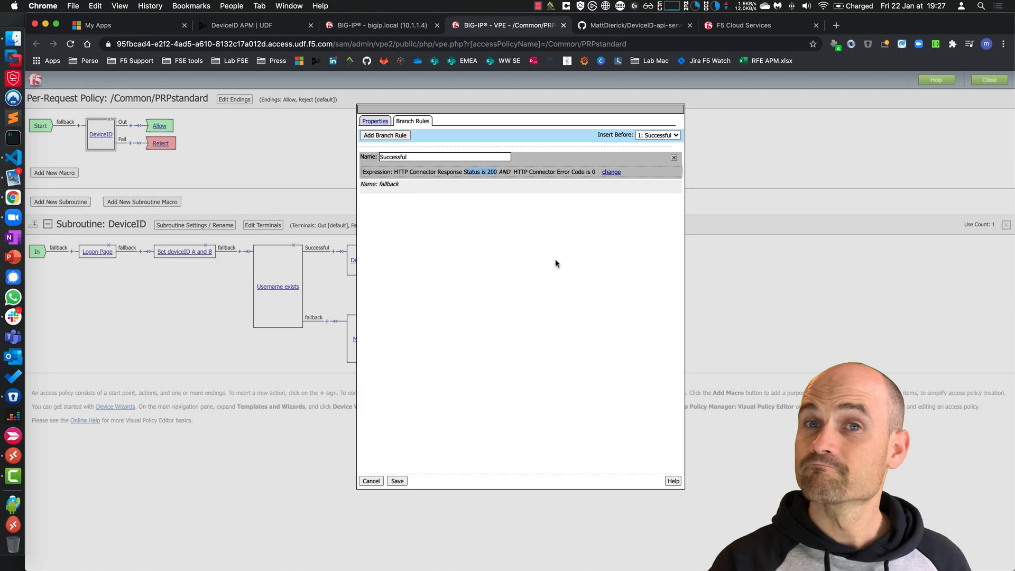
click(371, 480)
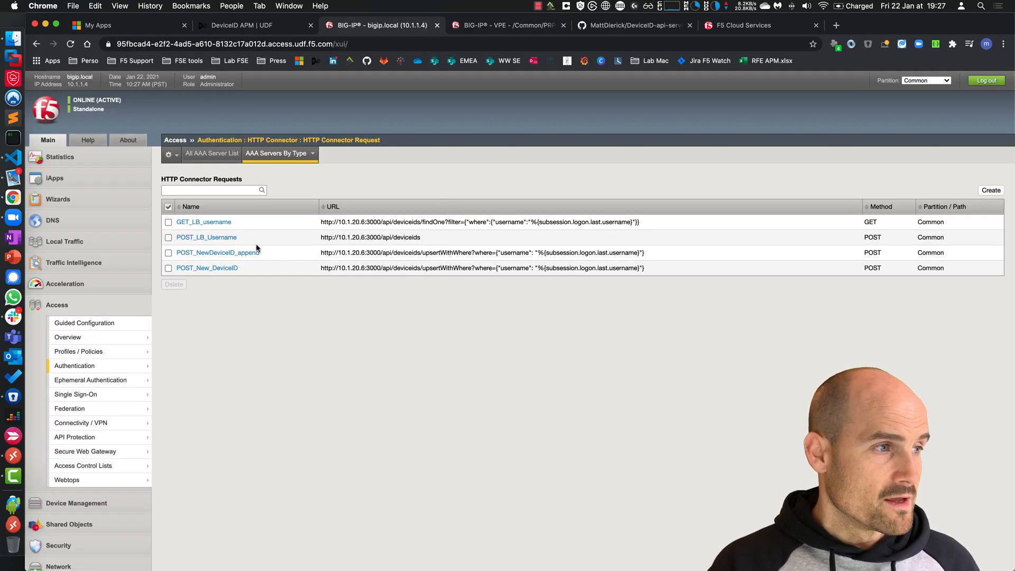
click(207, 236)
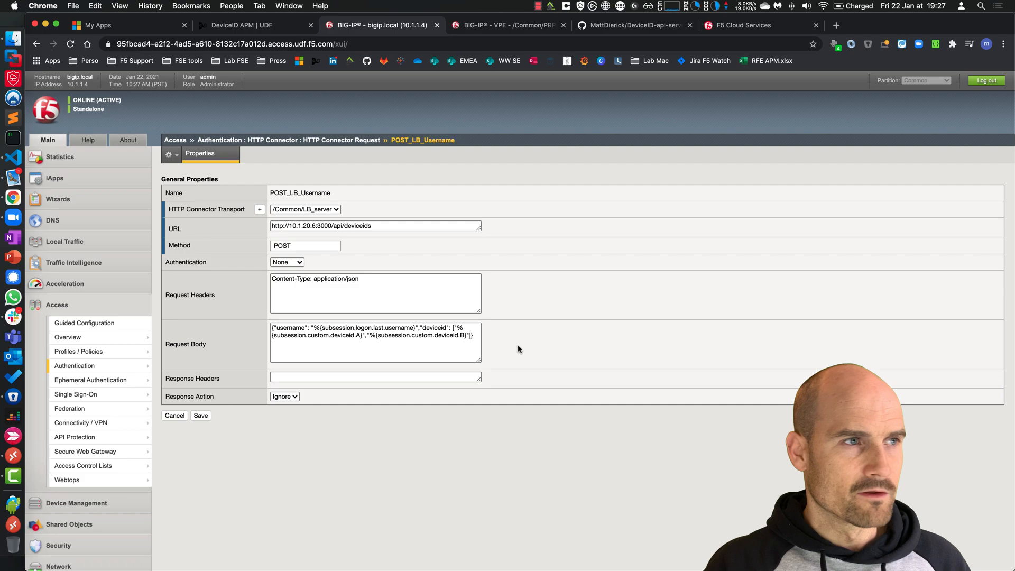
Glance at the VPE, revisit POST_LB_Username's details and leave them.
click(508, 25)
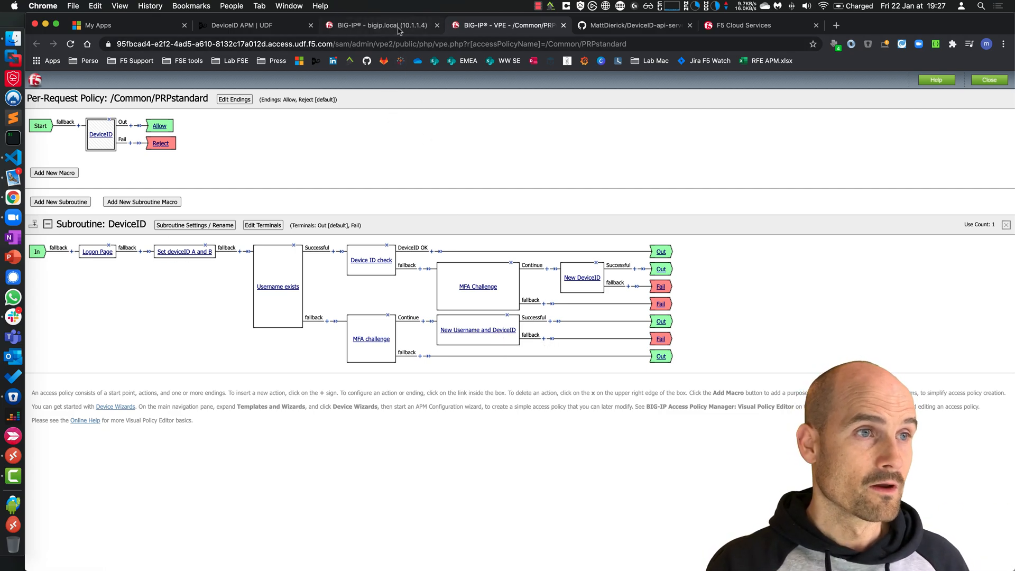
click(381, 26)
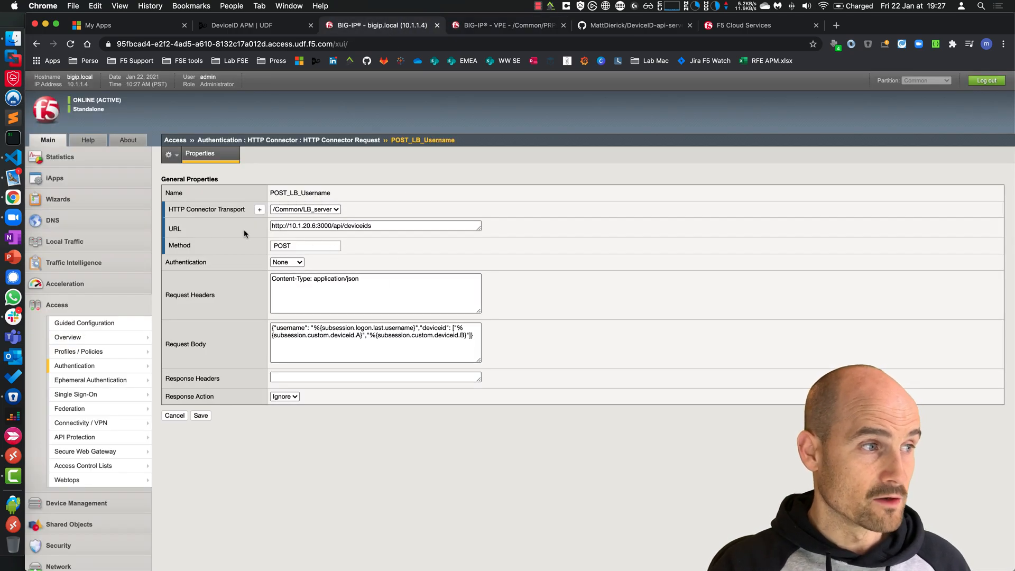
click(376, 225)
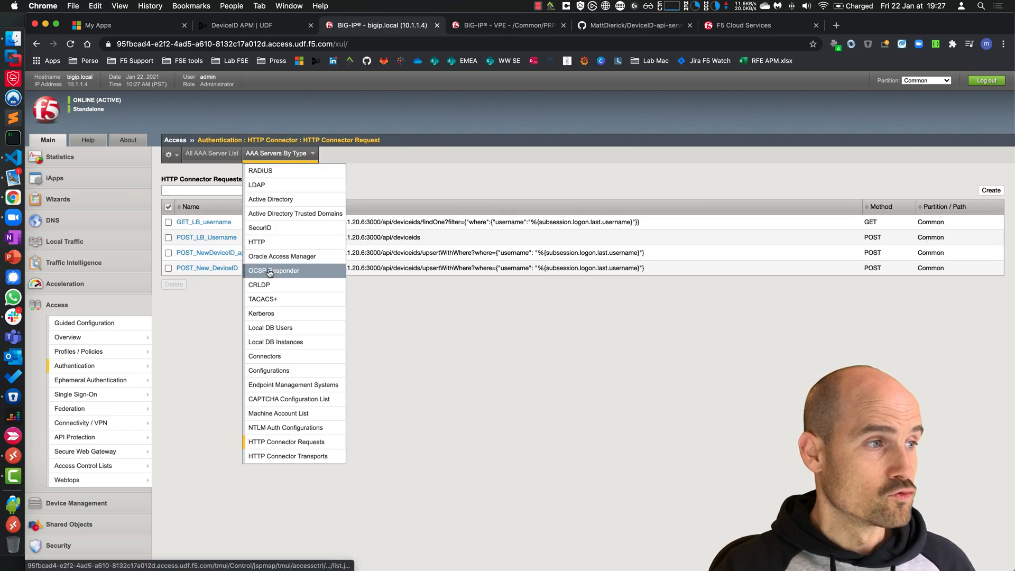
View POST_New_DeviceID's upsert URL and device ID body from the HTTP Connector Requests list.
click(286, 441)
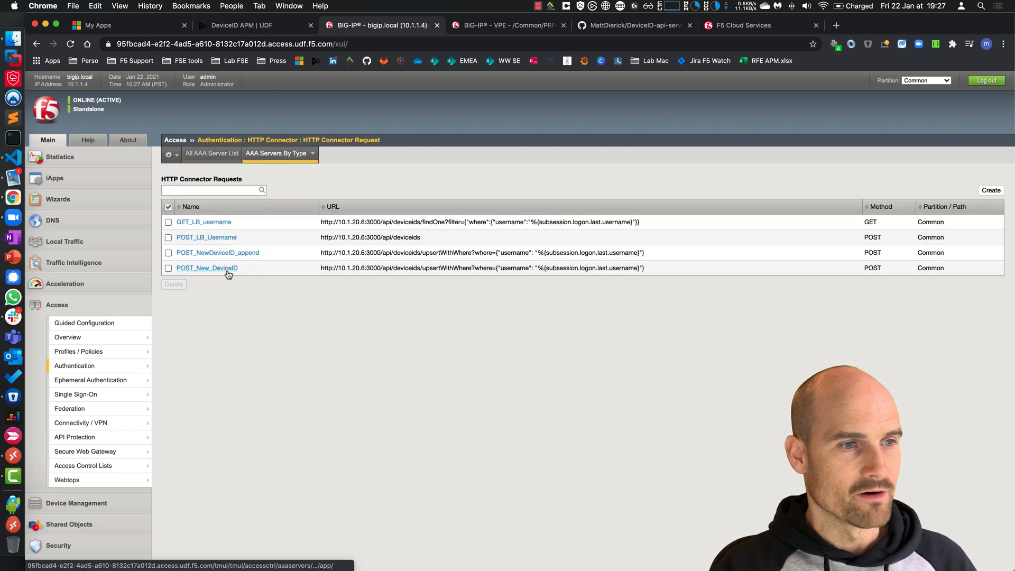
click(207, 268)
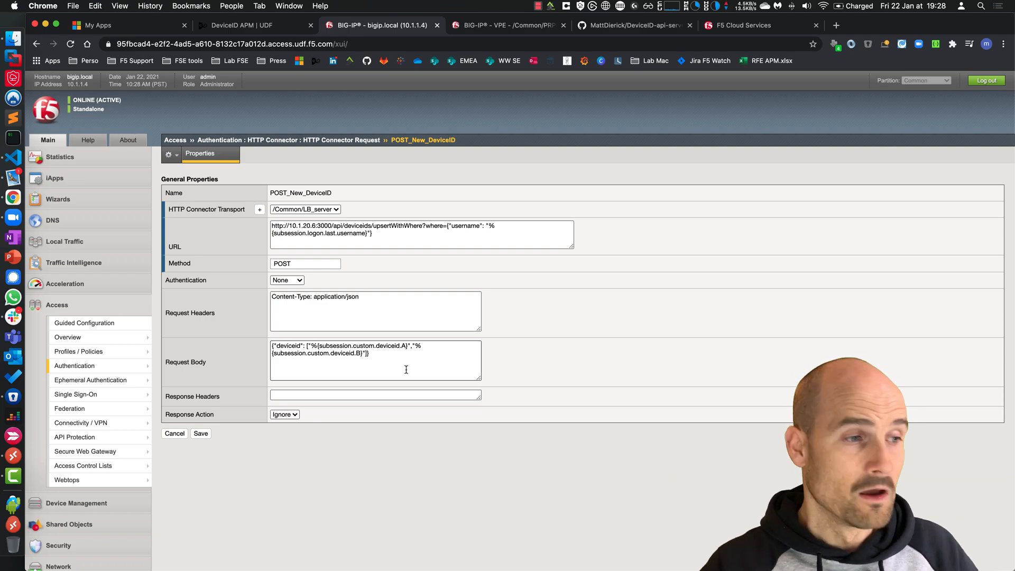
click(174, 433)
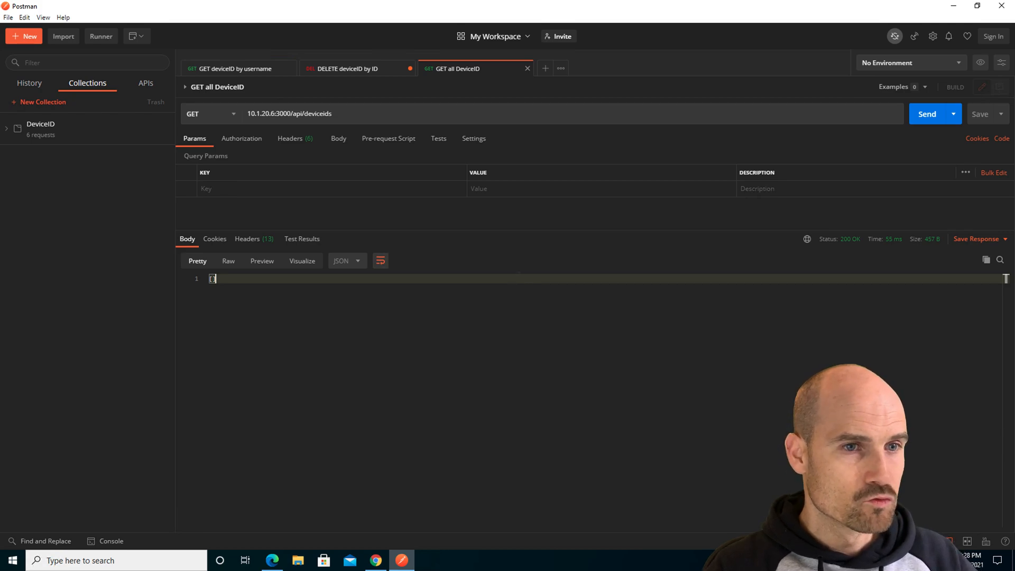
Send GET all DeviceID, confirming an empty list with 200 OK, then bring up Chrome.
click(929, 113)
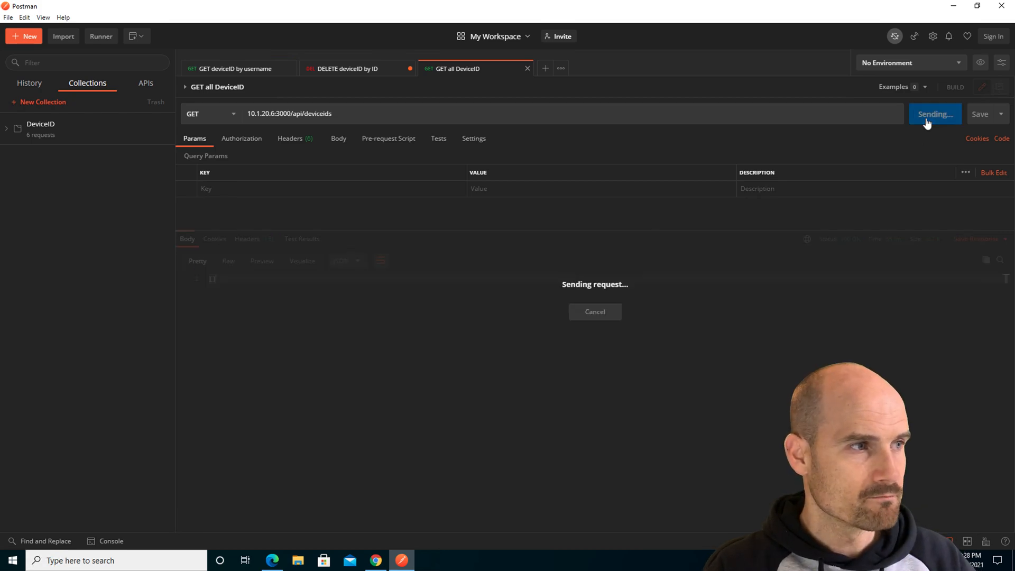
click(931, 113)
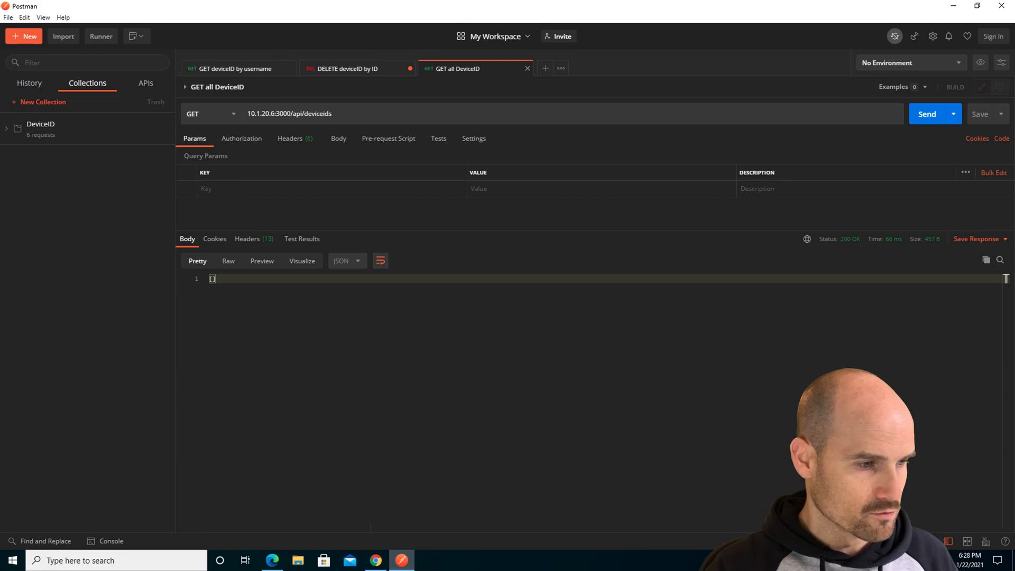
click(375, 560)
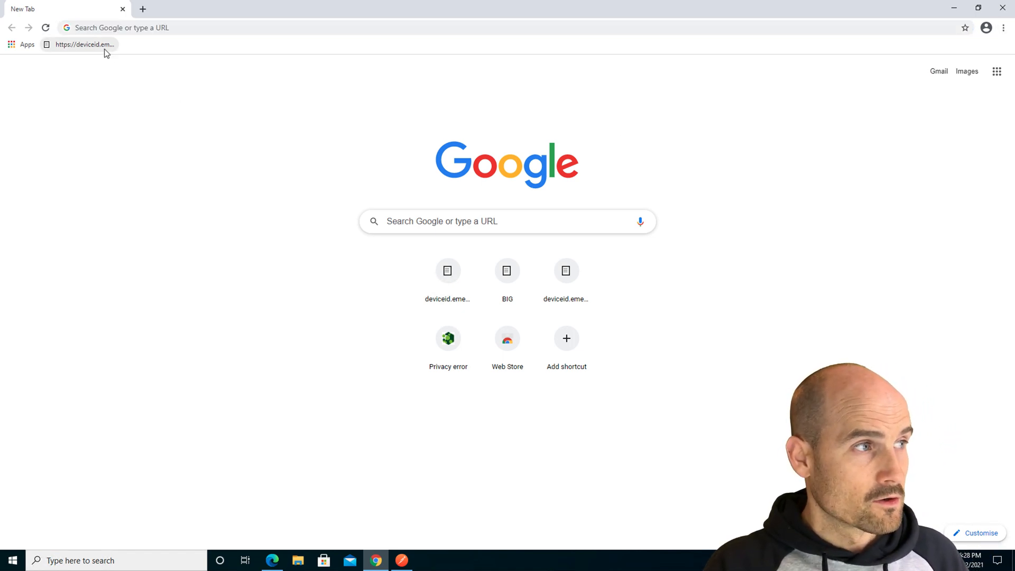
mouse_move(84, 44)
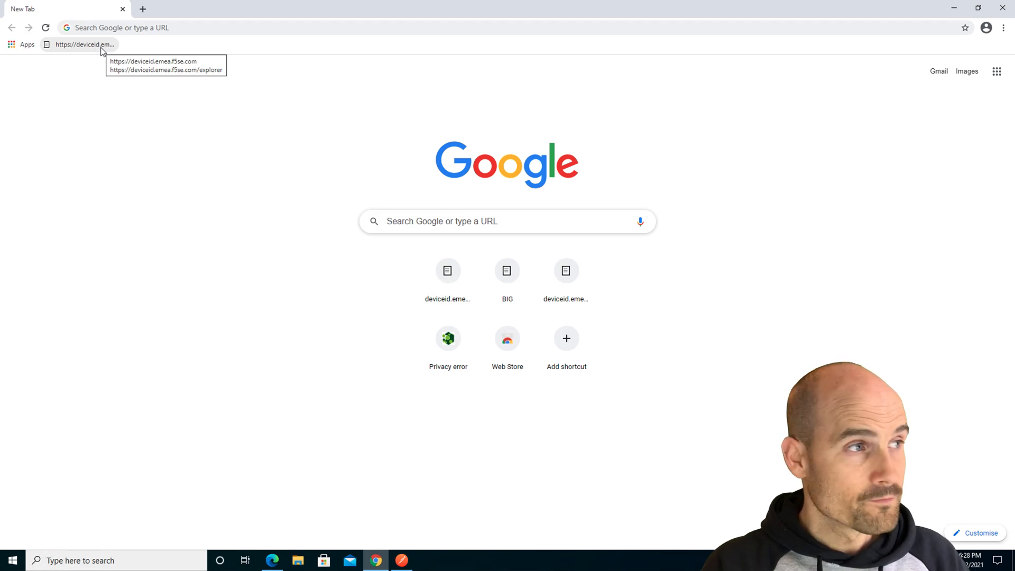
Log in to the deviceid site as 'matt', reaching the LoopBack API Explorer, and return to Postman.
click(153, 61)
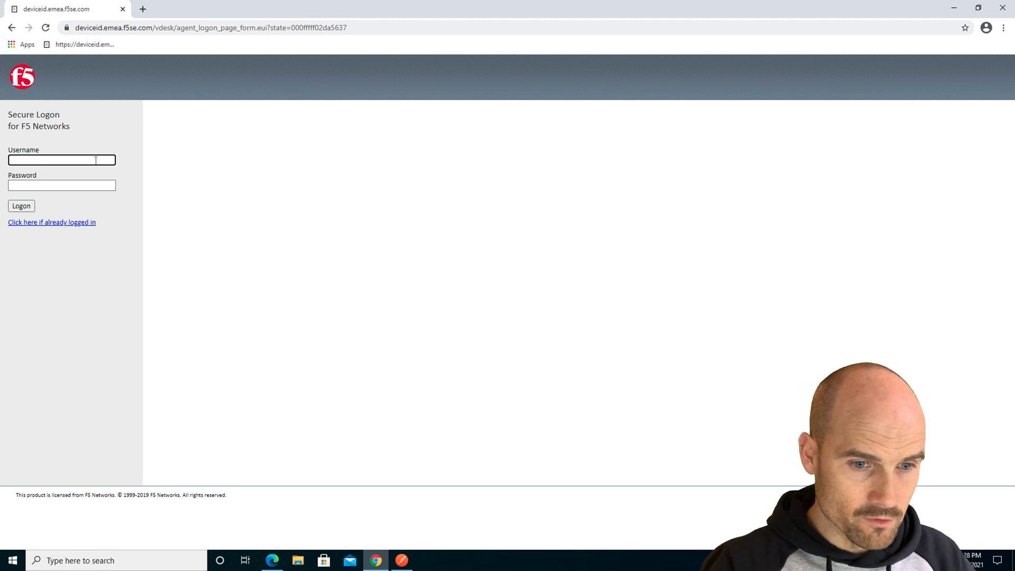
text(matt)
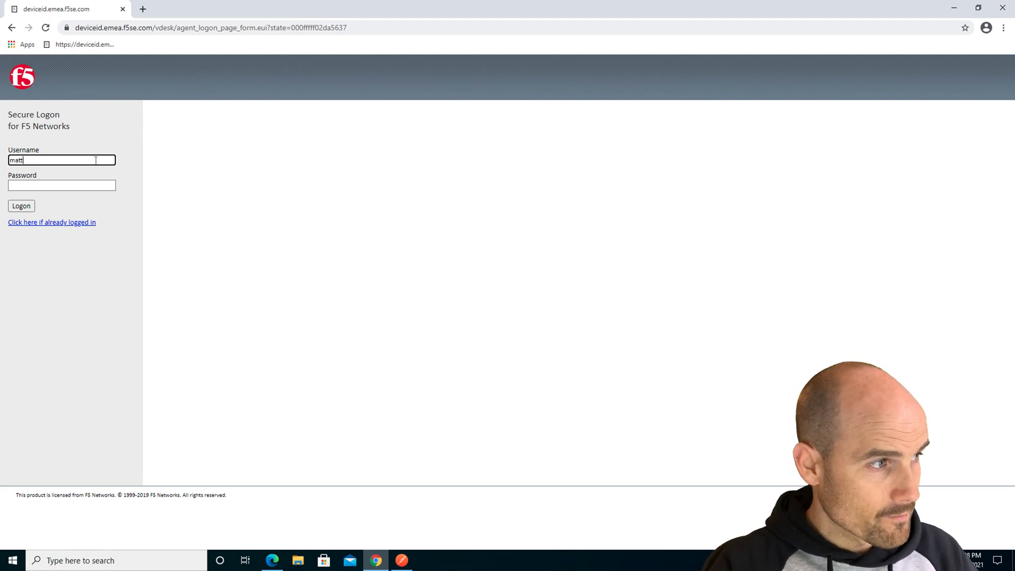
text(password)
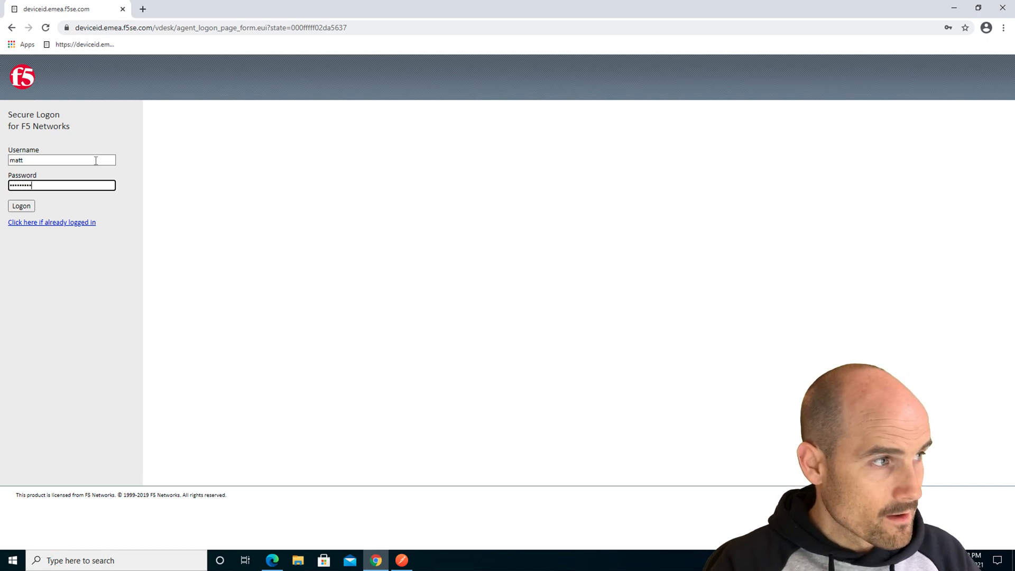
click(20, 206)
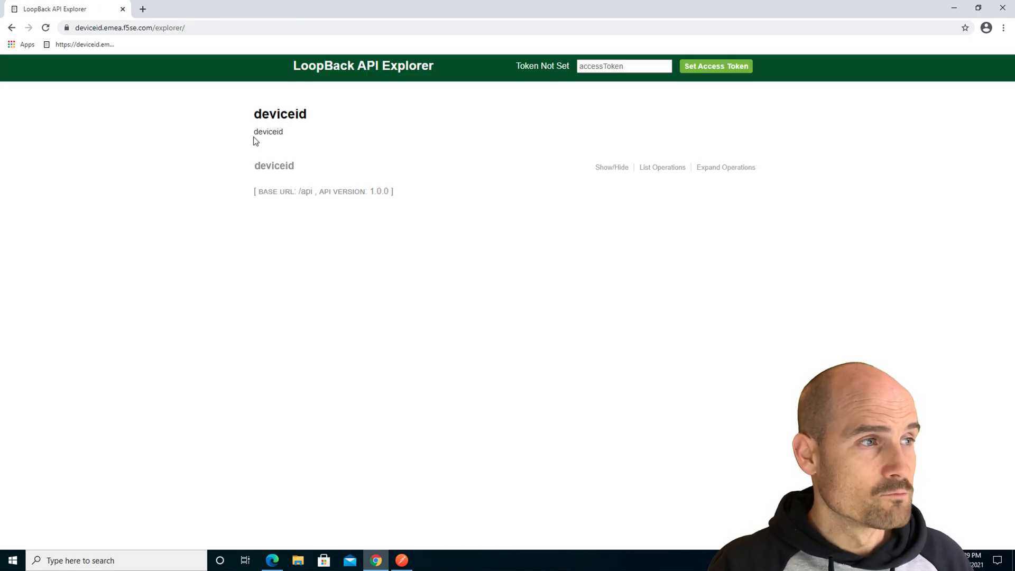
mouse_move(446, 133)
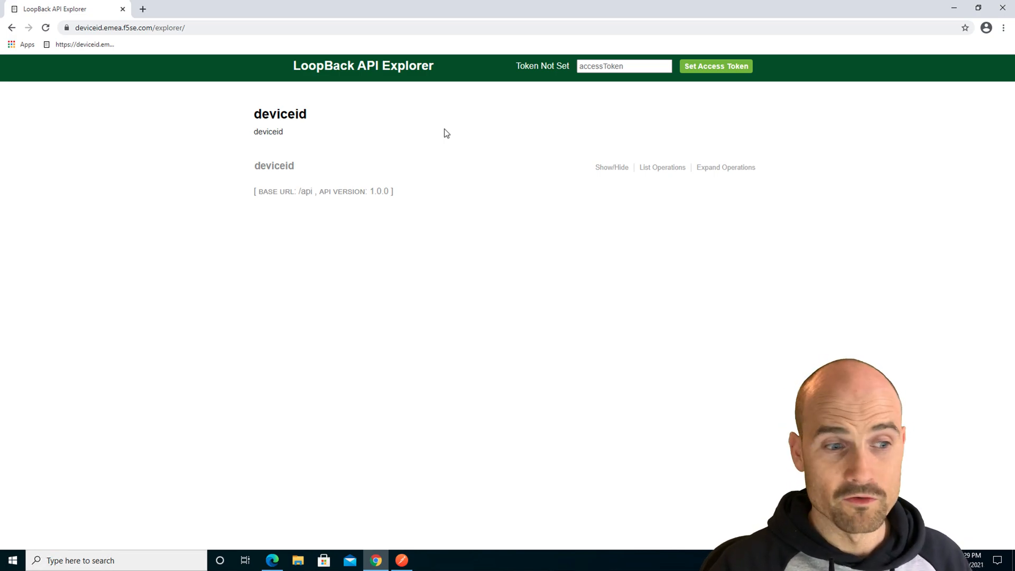
click(402, 560)
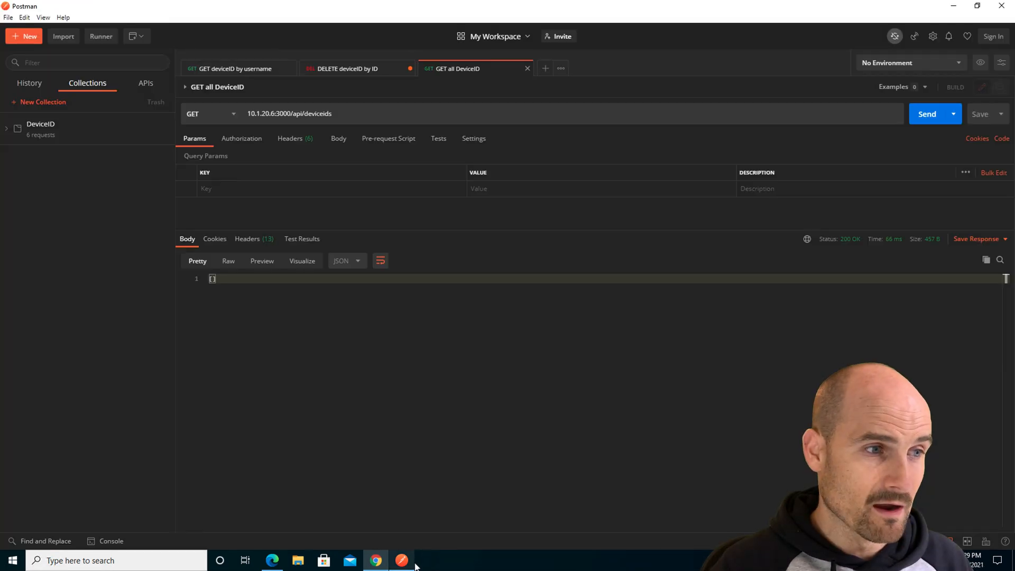
Resend GET all DeviceID to check for newly stored device IDs.
click(927, 113)
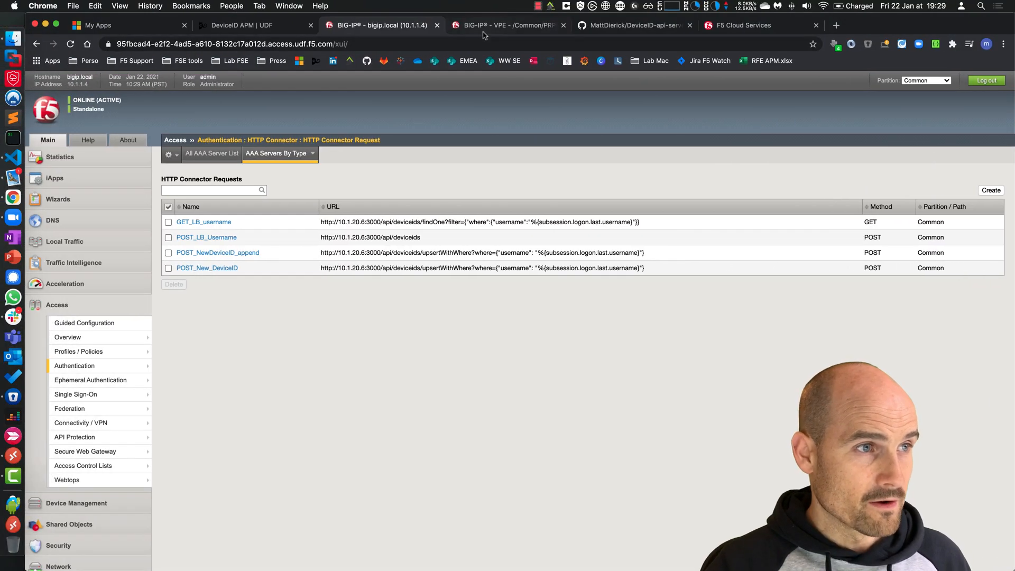
click(509, 26)
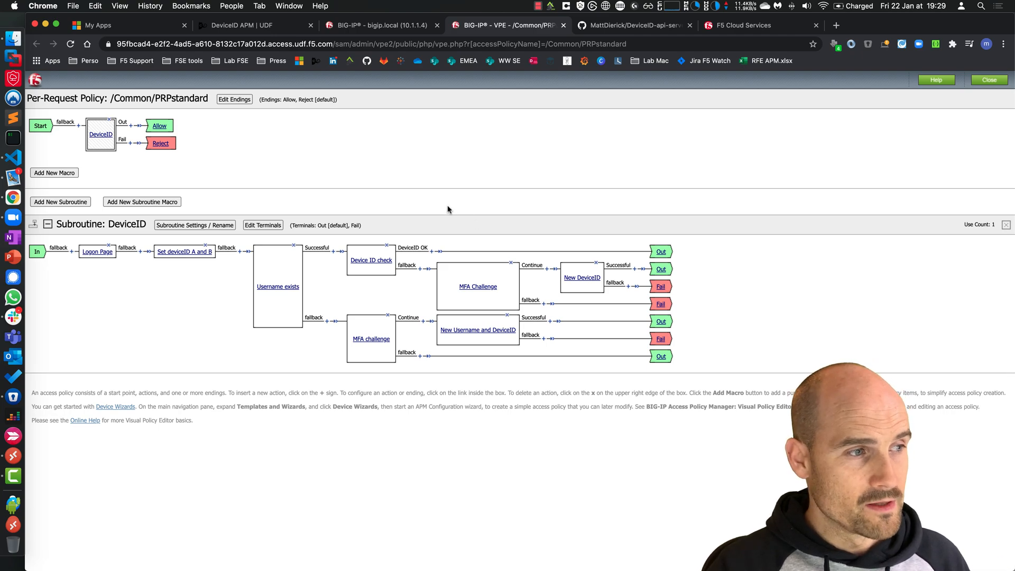
mouse_move(97, 252)
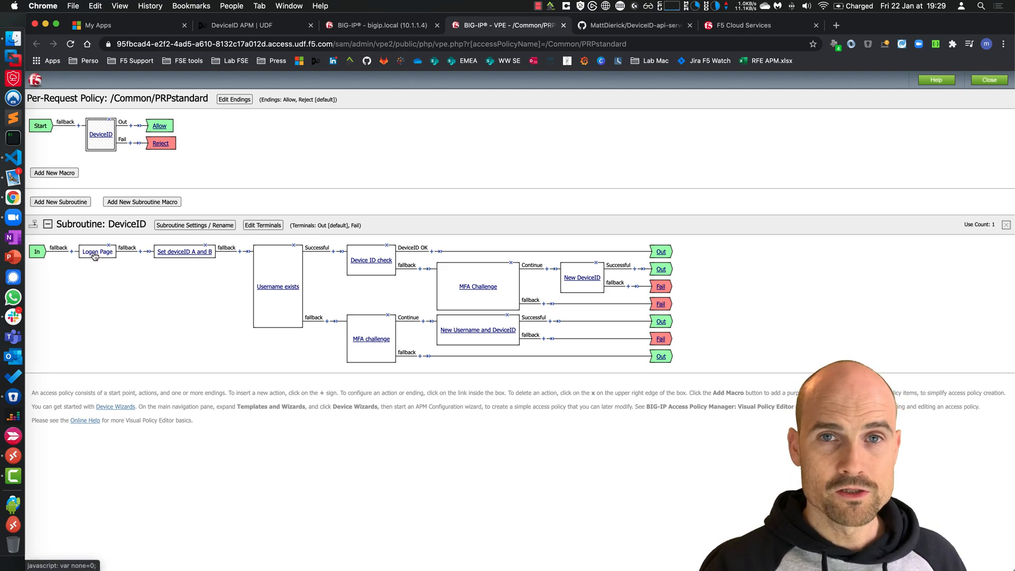
mouse_move(96, 251)
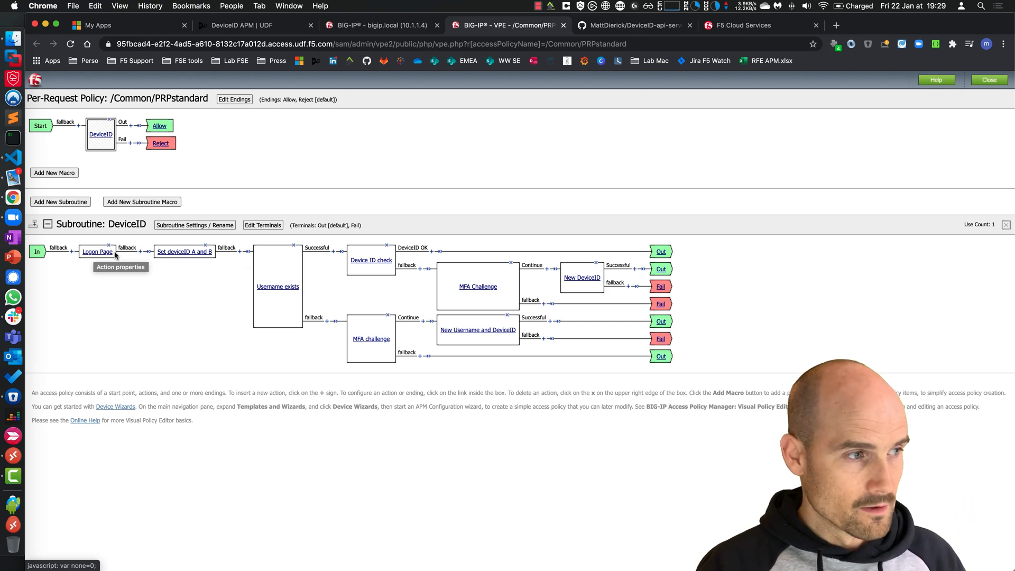
mouse_move(184, 251)
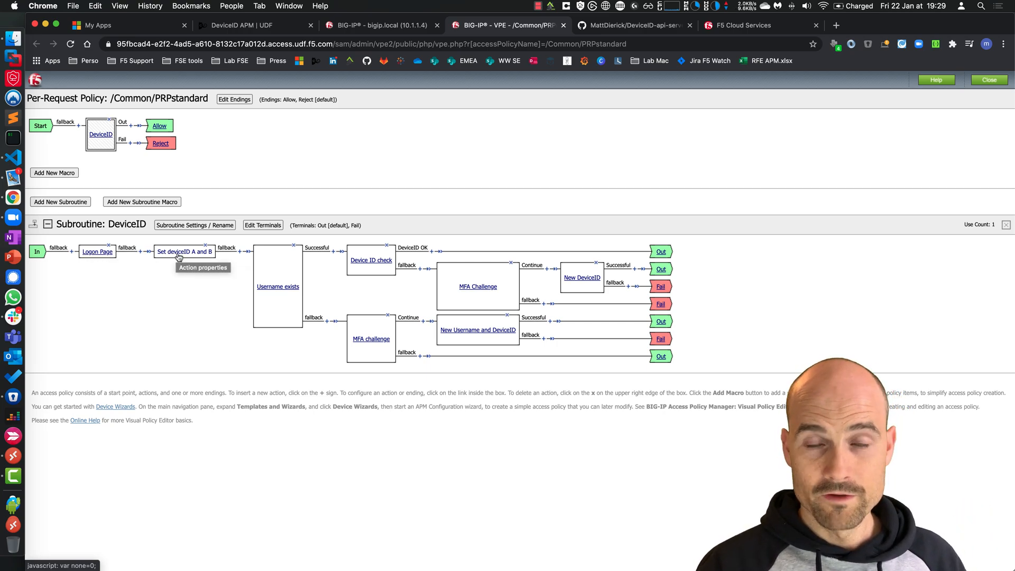
mouse_move(281, 297)
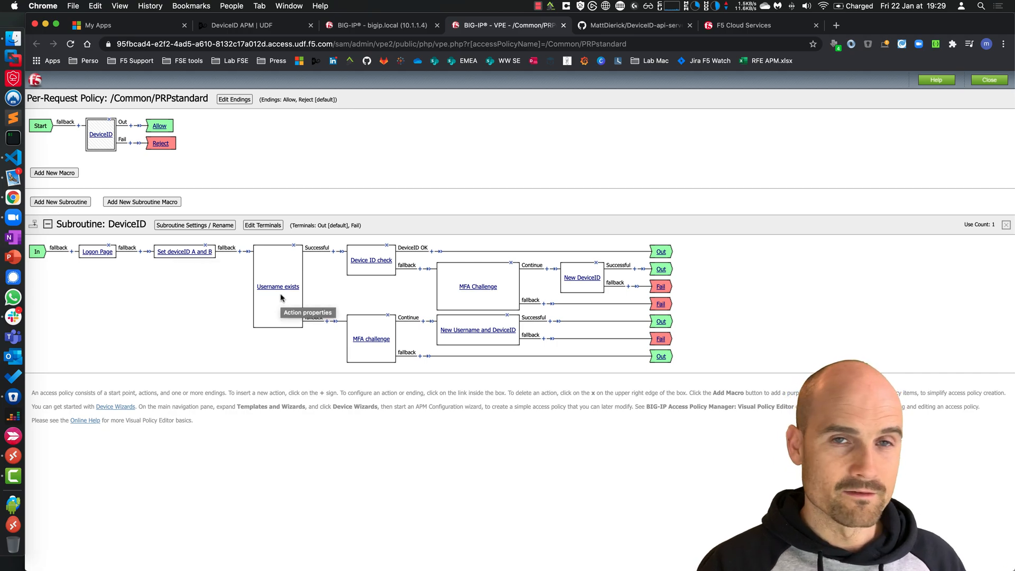
mouse_move(384, 350)
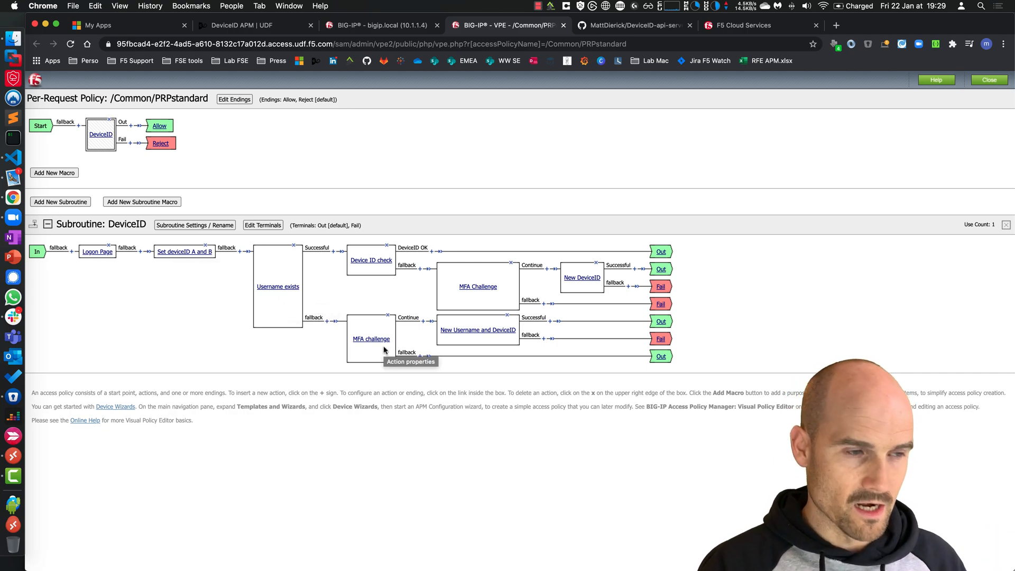
mouse_move(465, 335)
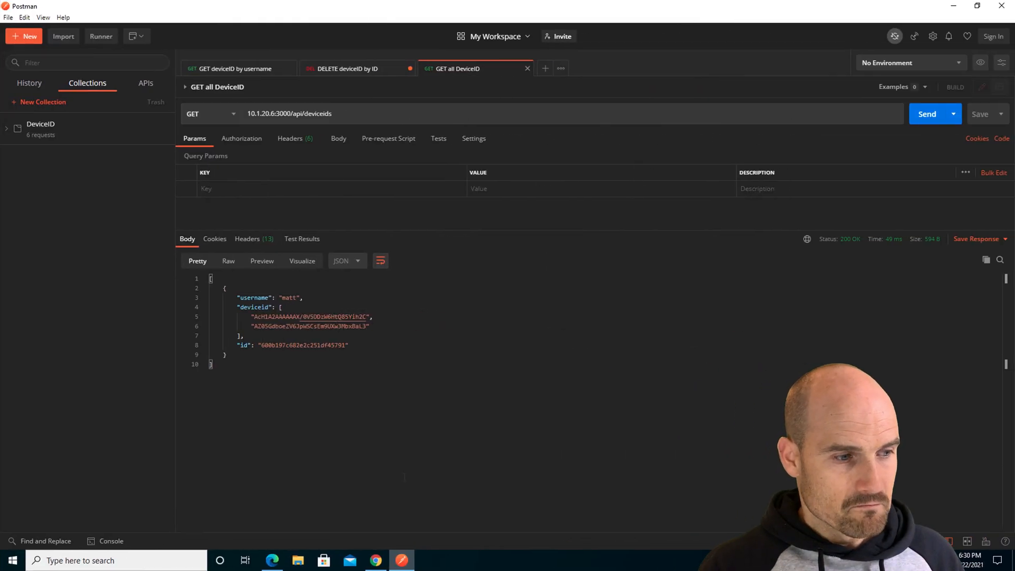
Review the GET all DeviceID result showing one record with two device IDs, then start a fresh Chrome tab.
click(375, 560)
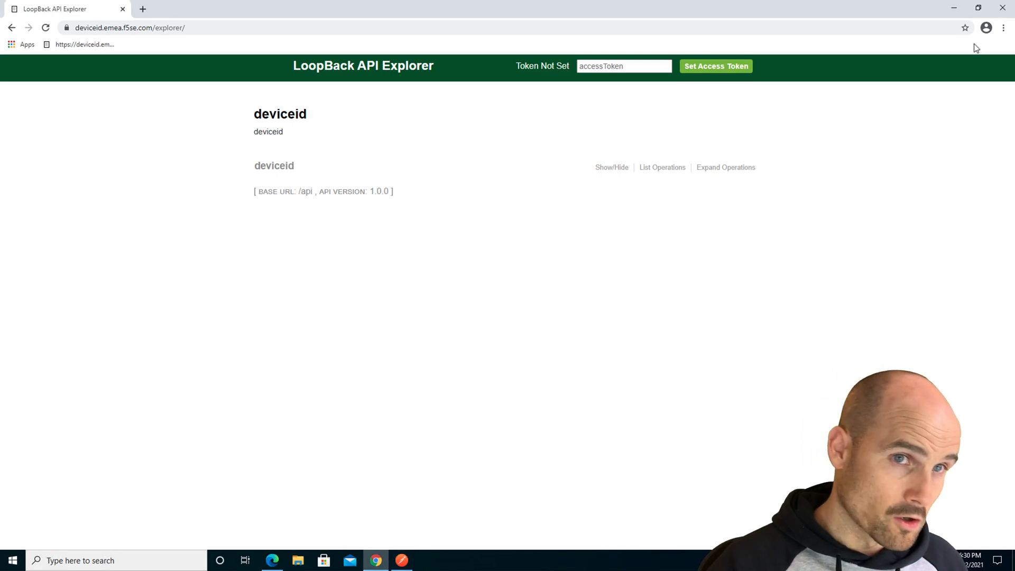
click(375, 560)
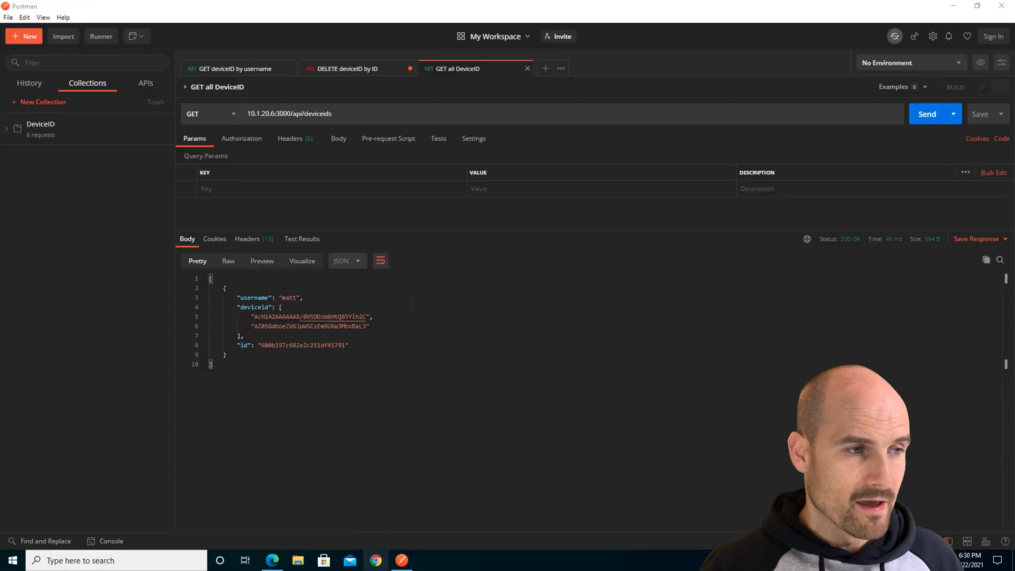
click(374, 559)
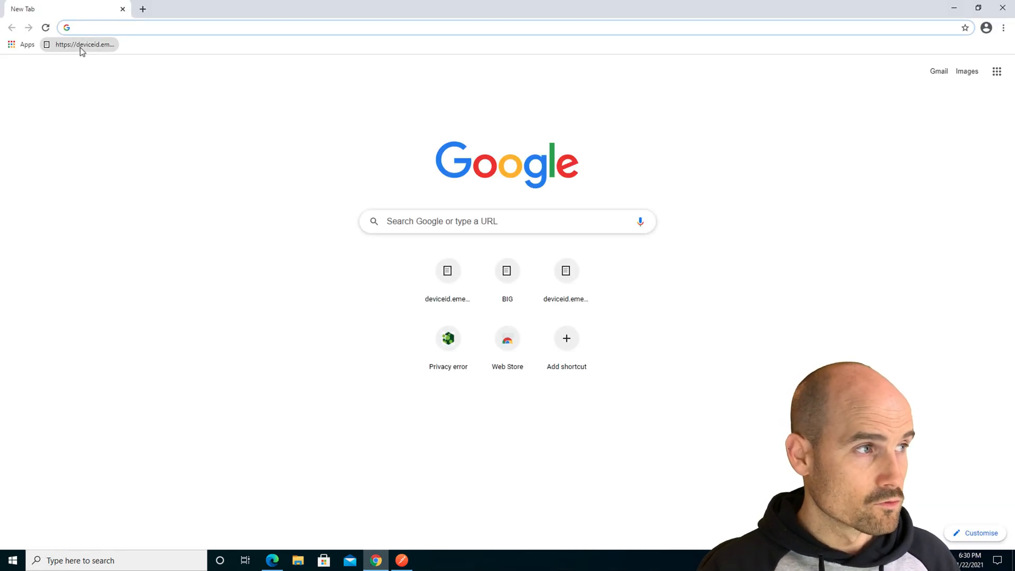
Log in to the deviceid site from the Chrome bookmark with the username and password.
click(78, 43)
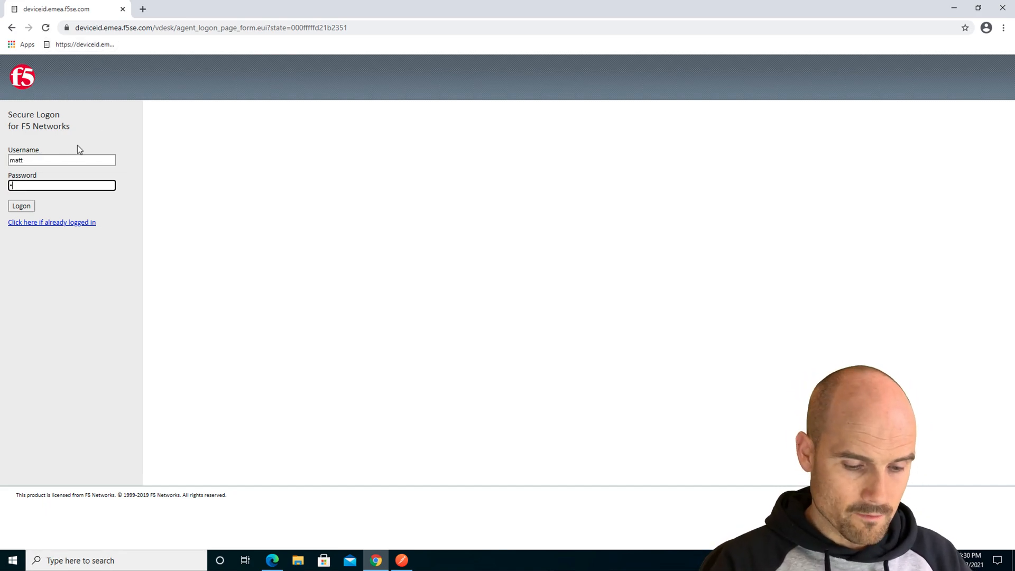
text(password)
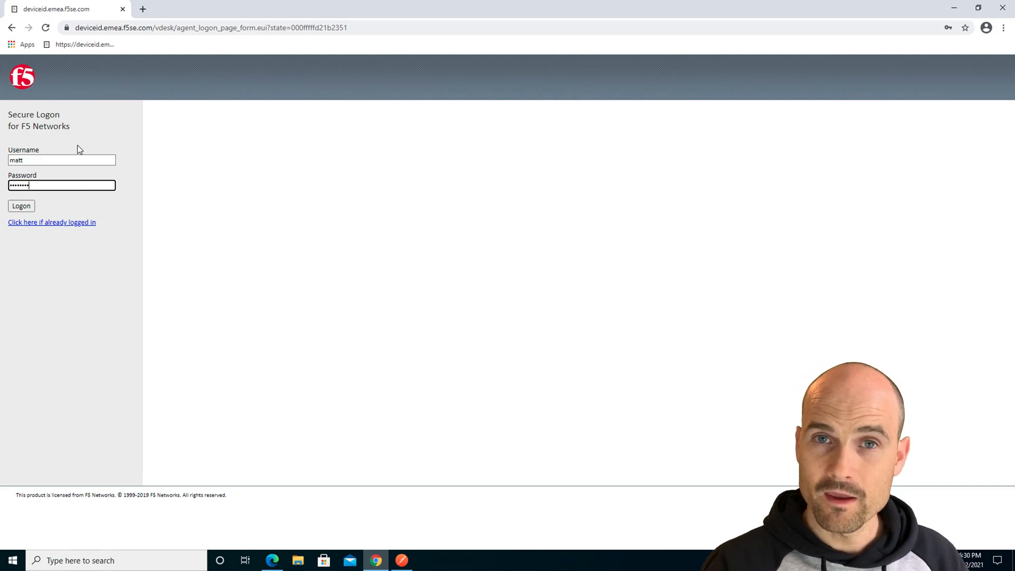
click(21, 206)
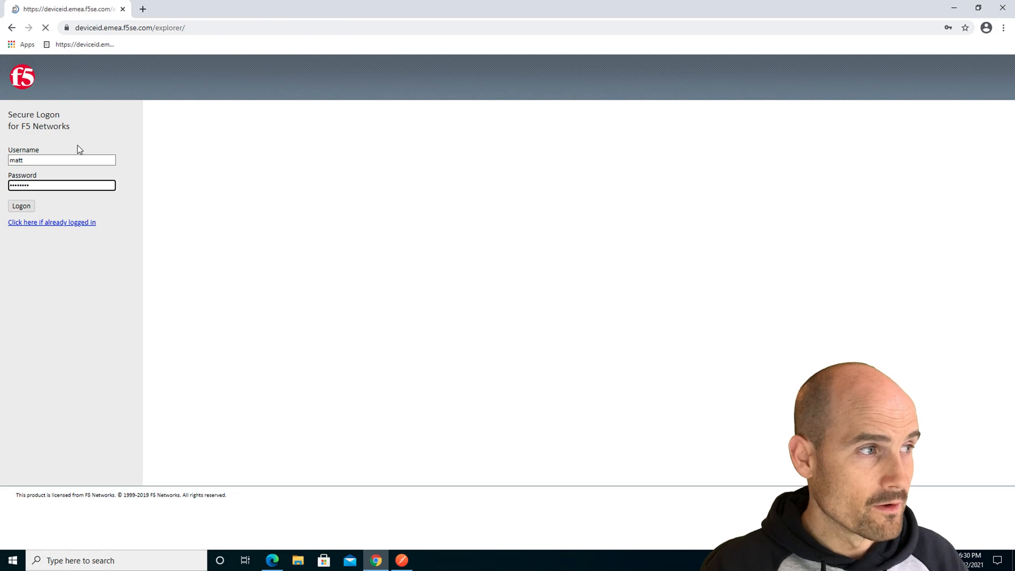
click(21, 206)
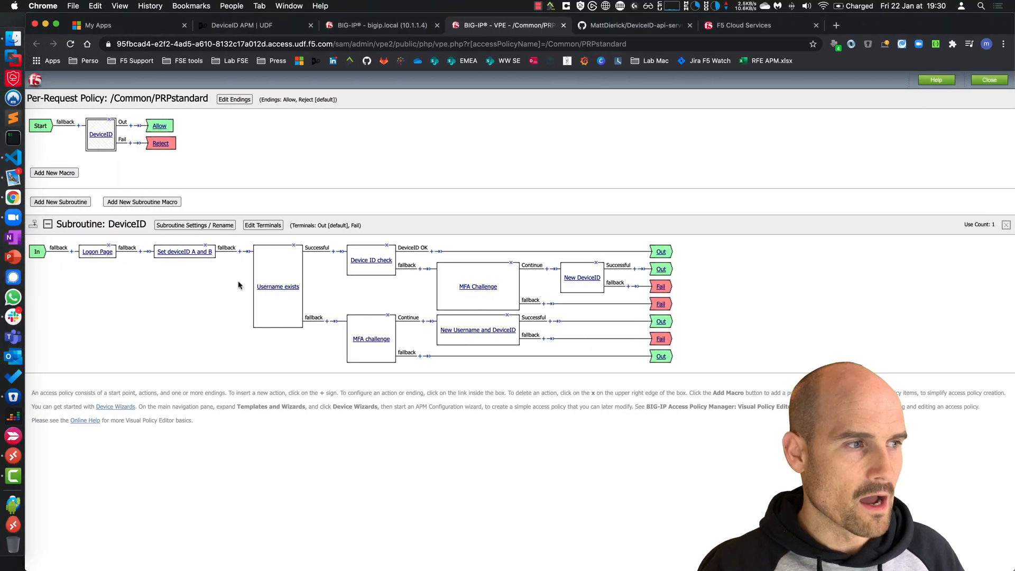
mouse_move(287, 253)
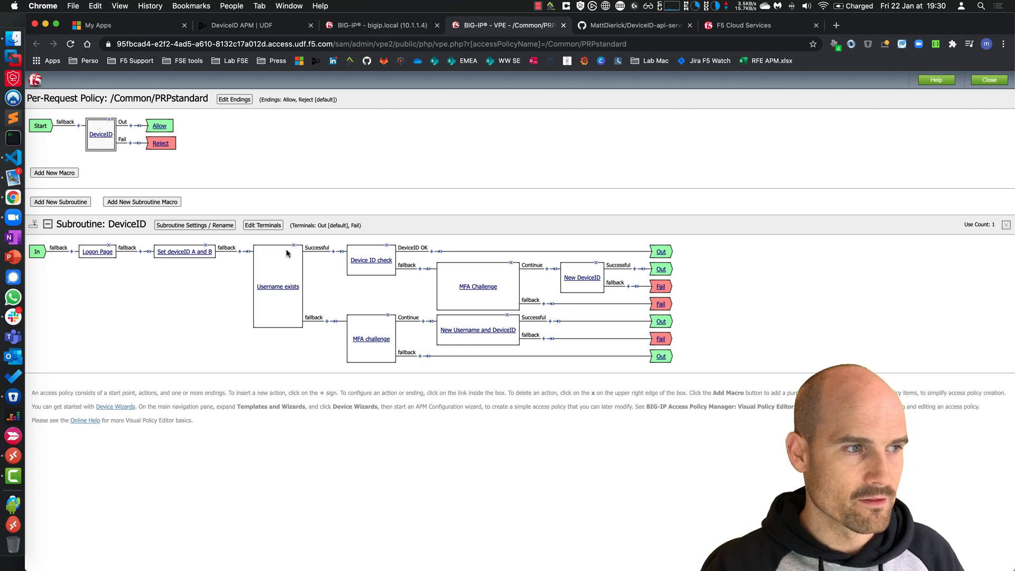
mouse_move(413, 286)
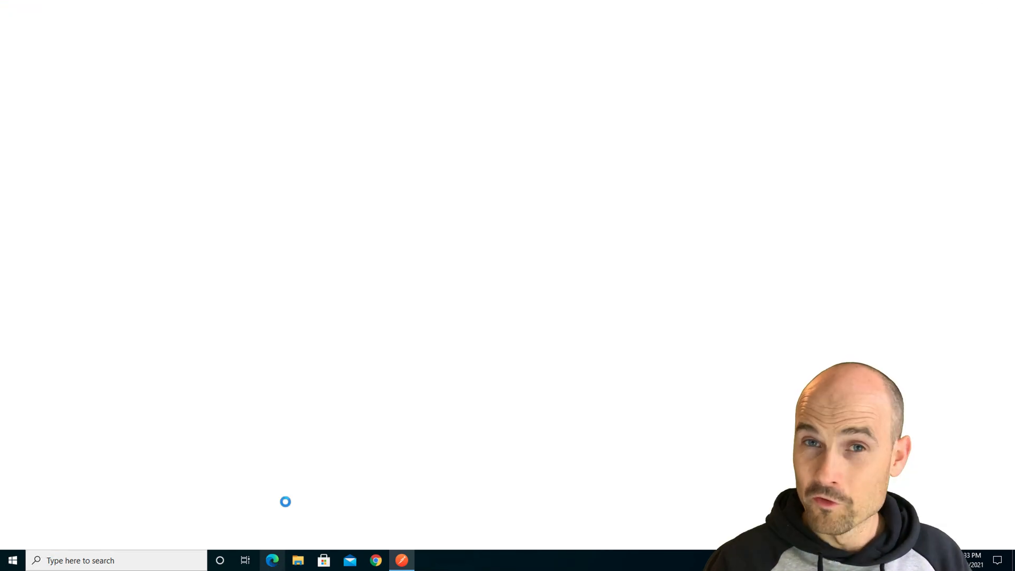
Log in to the deviceid site from Edge, mark the simulated MFA as passed, and return to Postman.
click(272, 560)
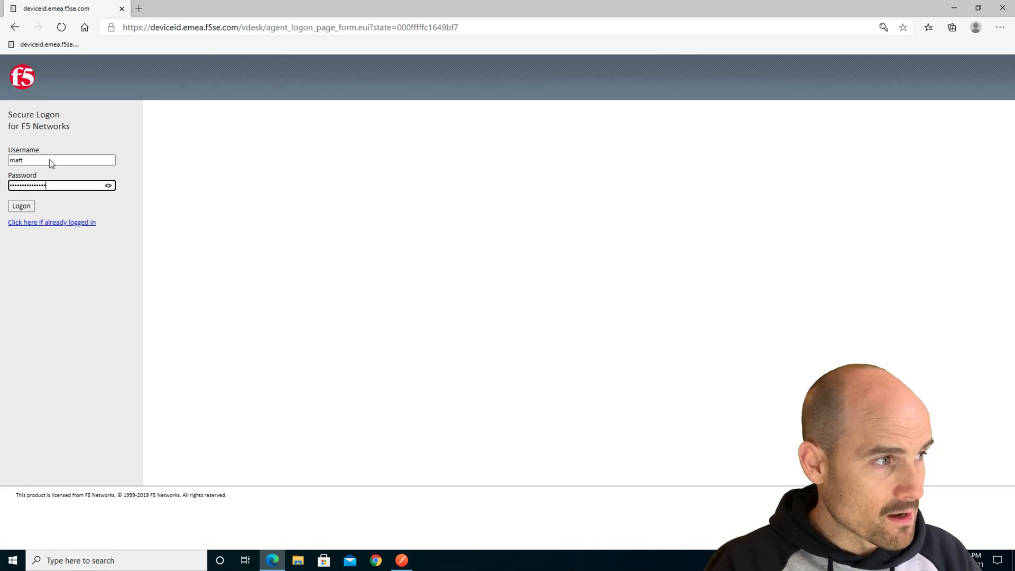
click(21, 205)
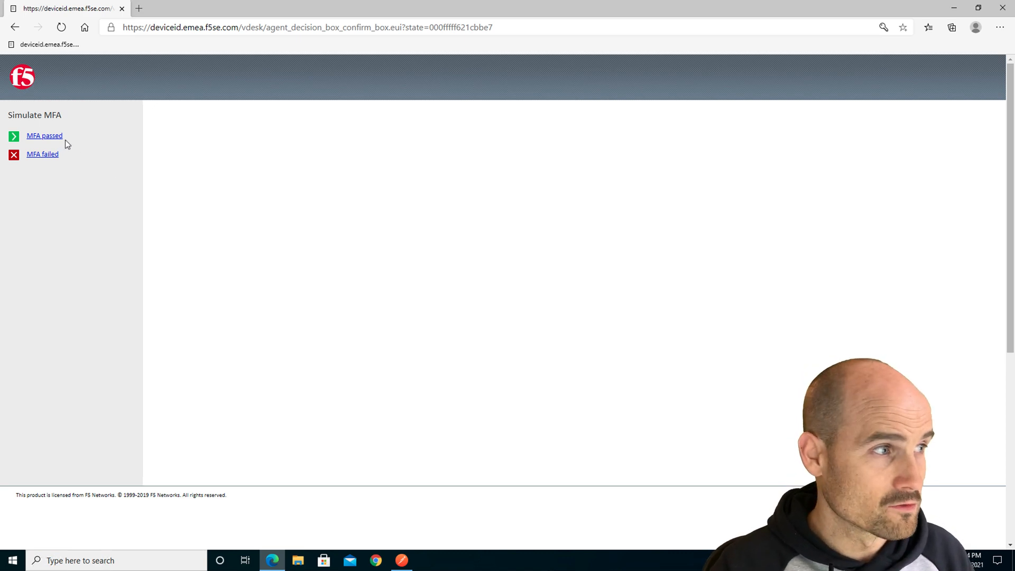
click(44, 135)
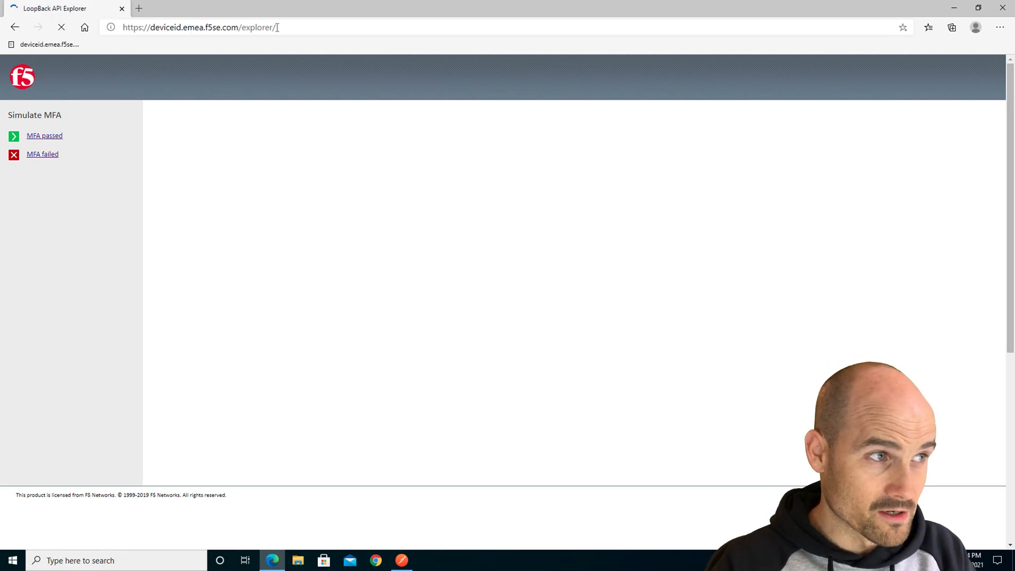
click(401, 560)
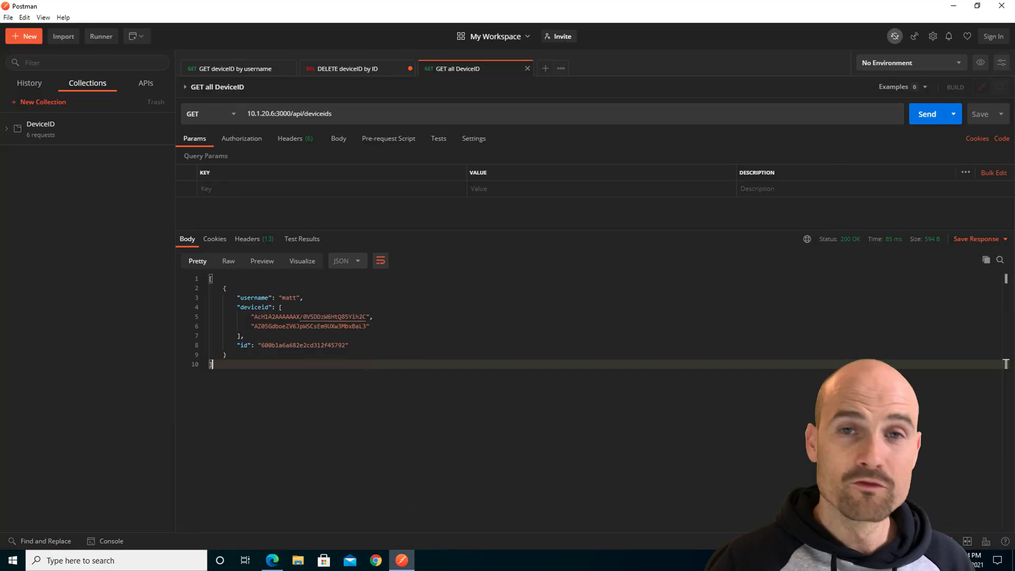
mouse_move(926, 114)
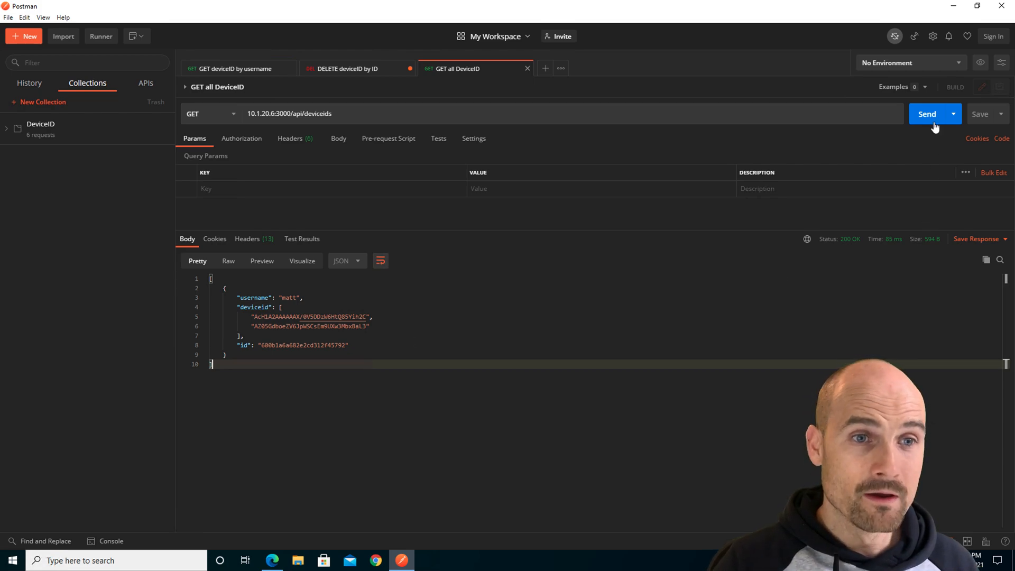
Send GET all DeviceID again to refresh the stored device ID records.
click(927, 114)
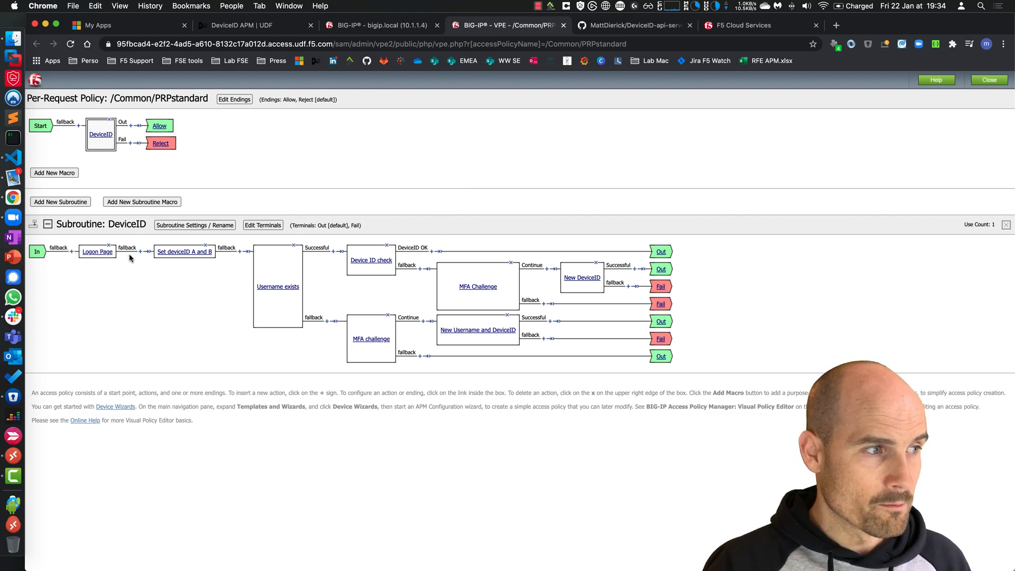
mouse_move(187, 258)
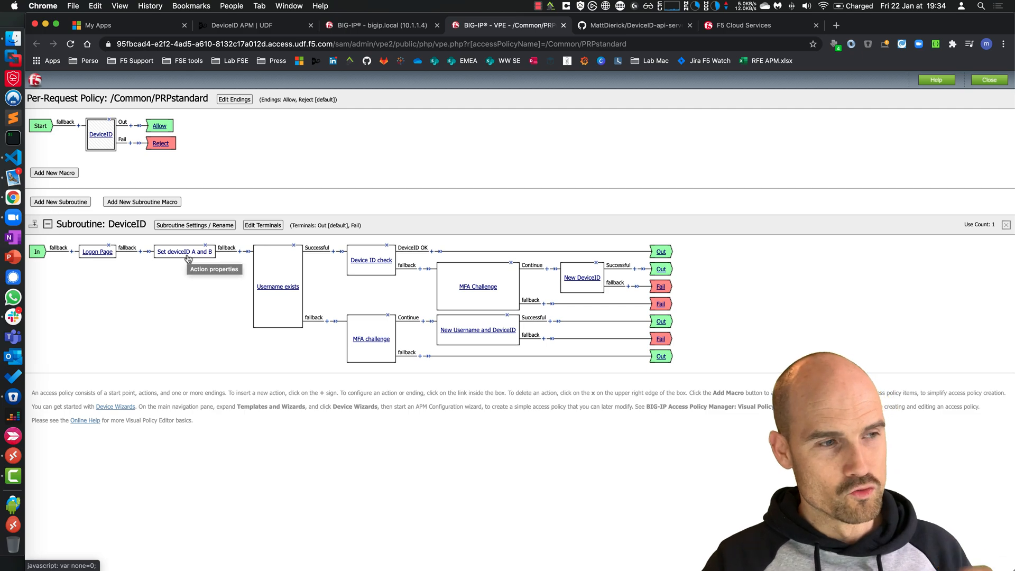
mouse_move(278, 286)
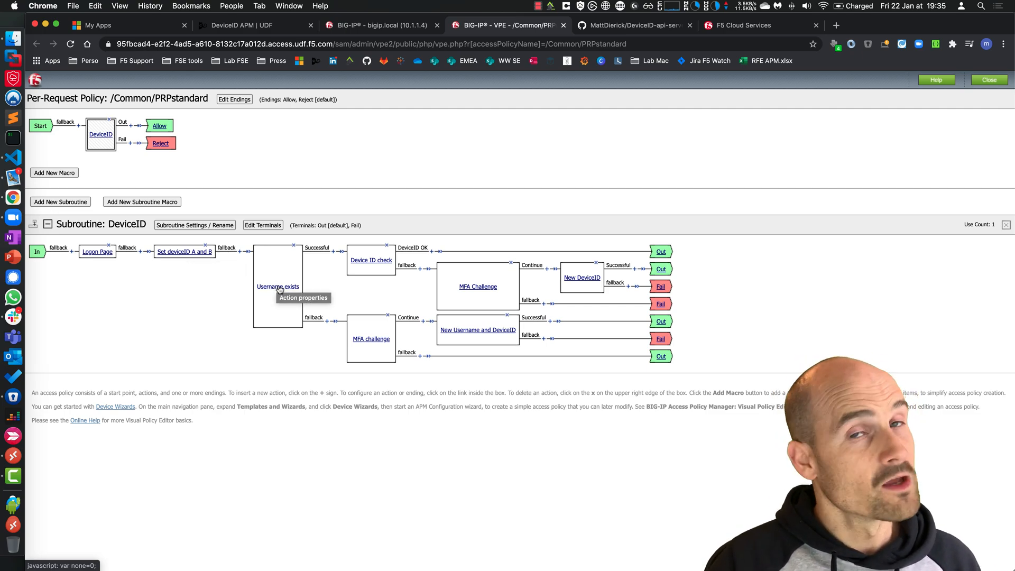
mouse_move(378, 266)
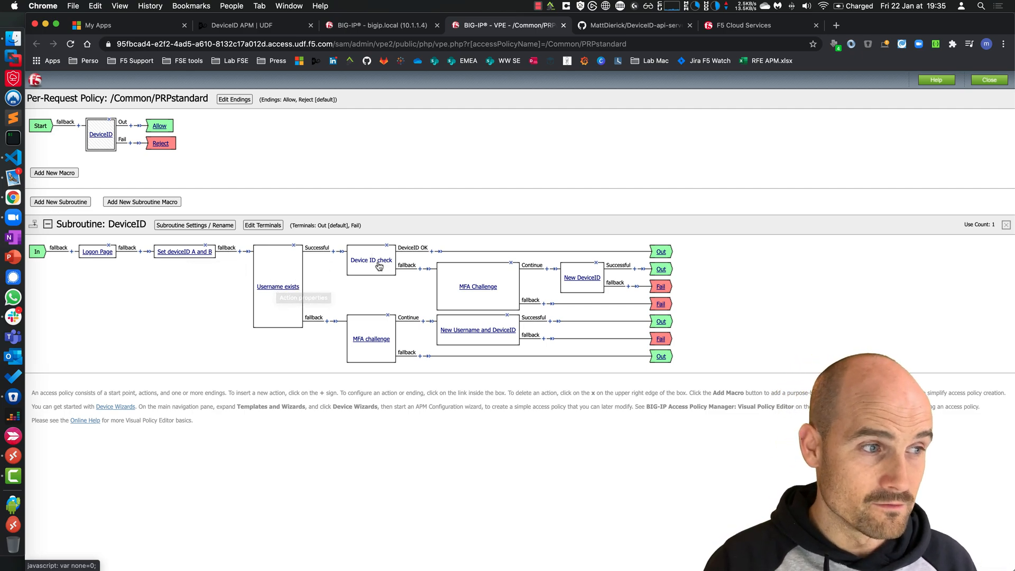
mouse_move(372, 260)
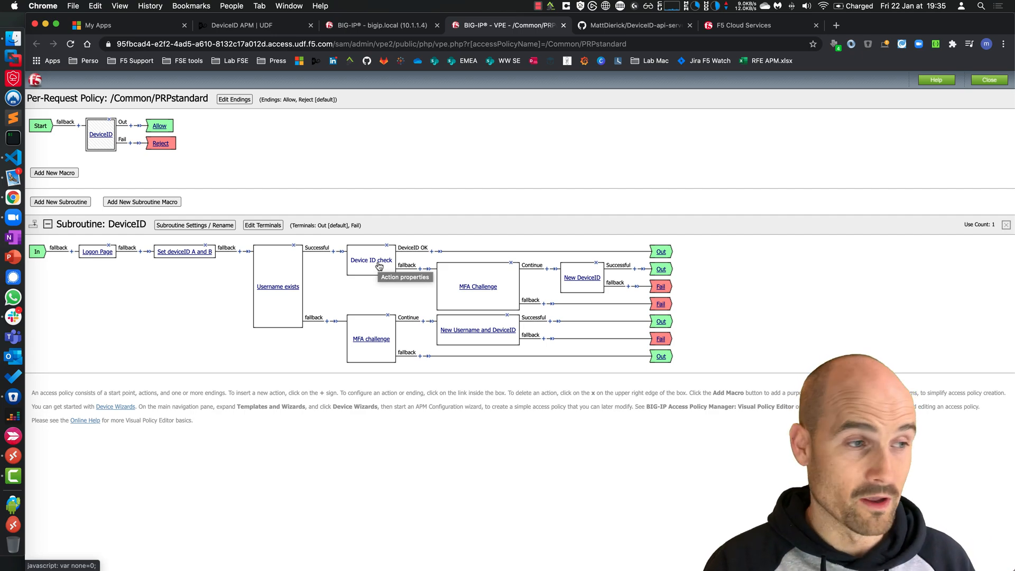
mouse_move(491, 293)
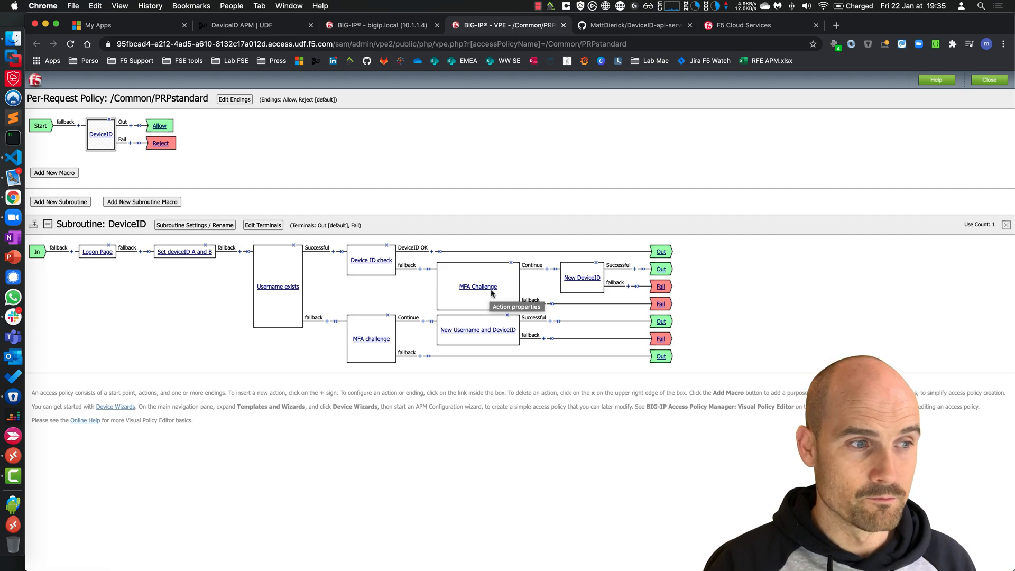
mouse_move(588, 280)
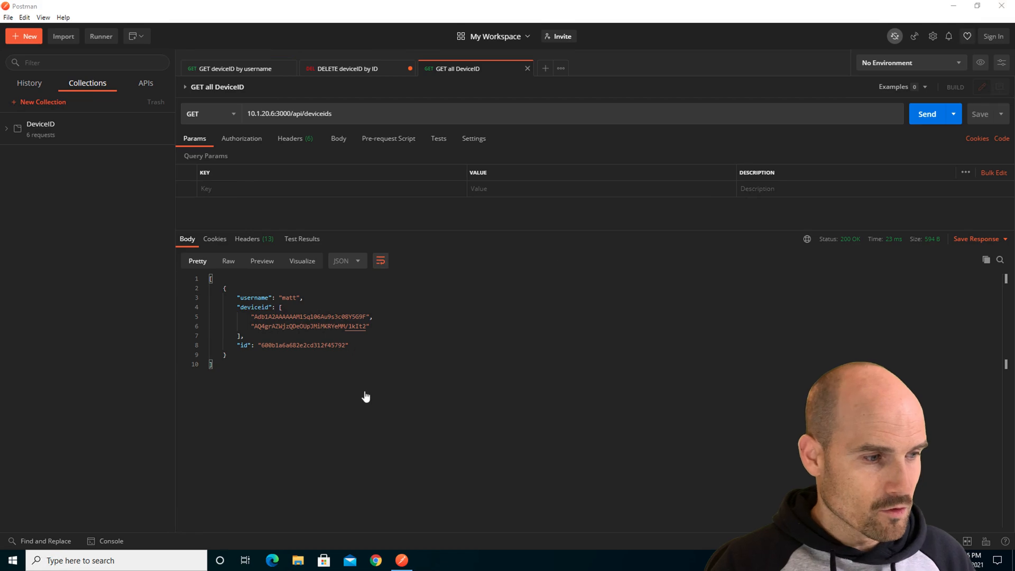
mouse_move(346, 185)
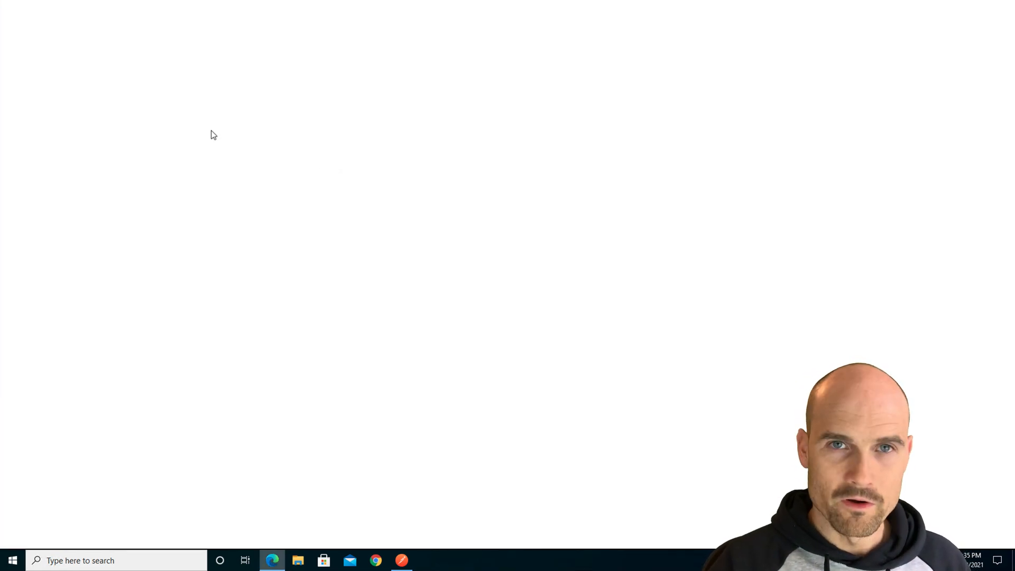
Log in to the deviceid site from Edge again and reach the LoopBack API Explorer without an MFA prompt.
click(271, 560)
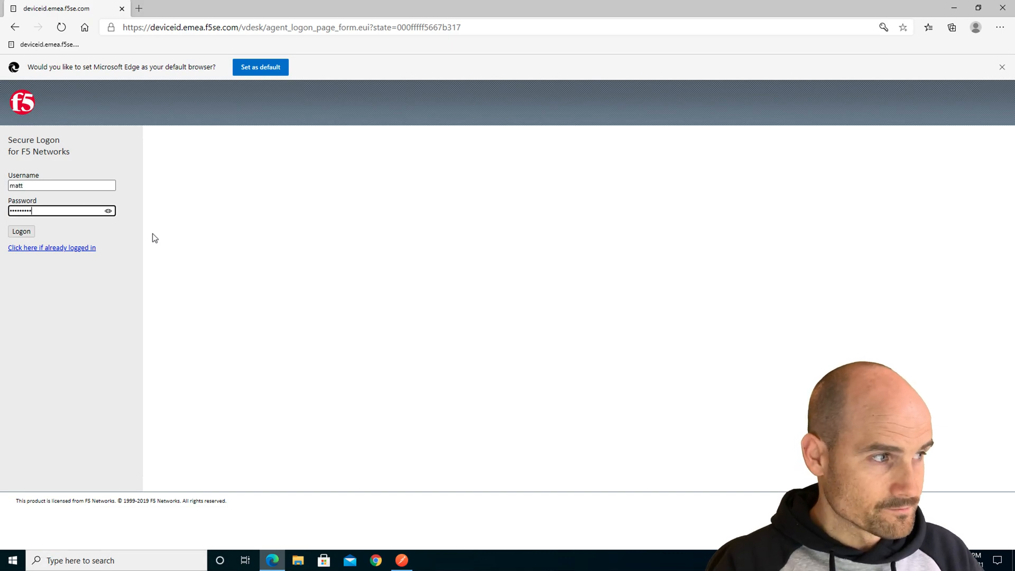
click(21, 231)
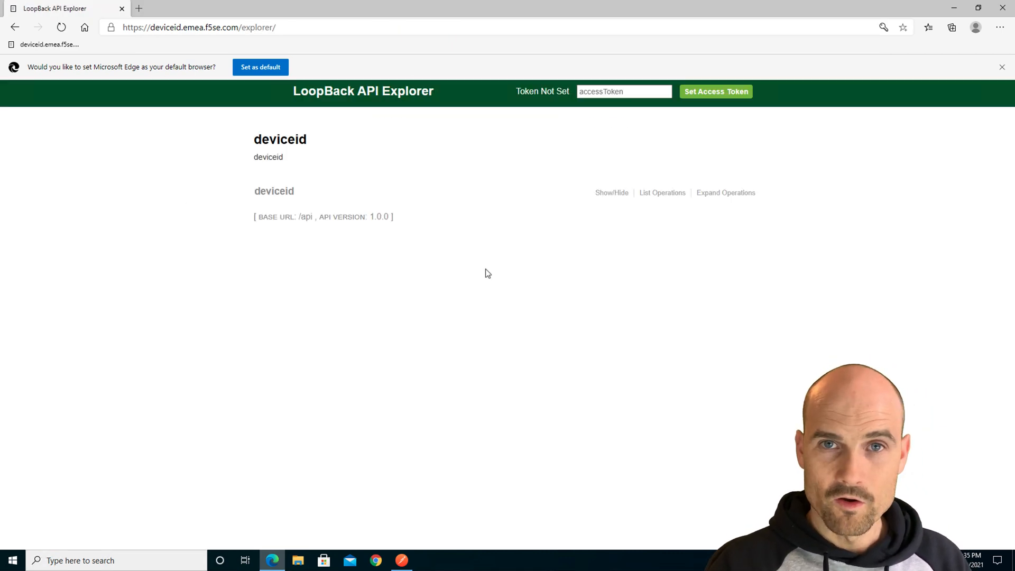